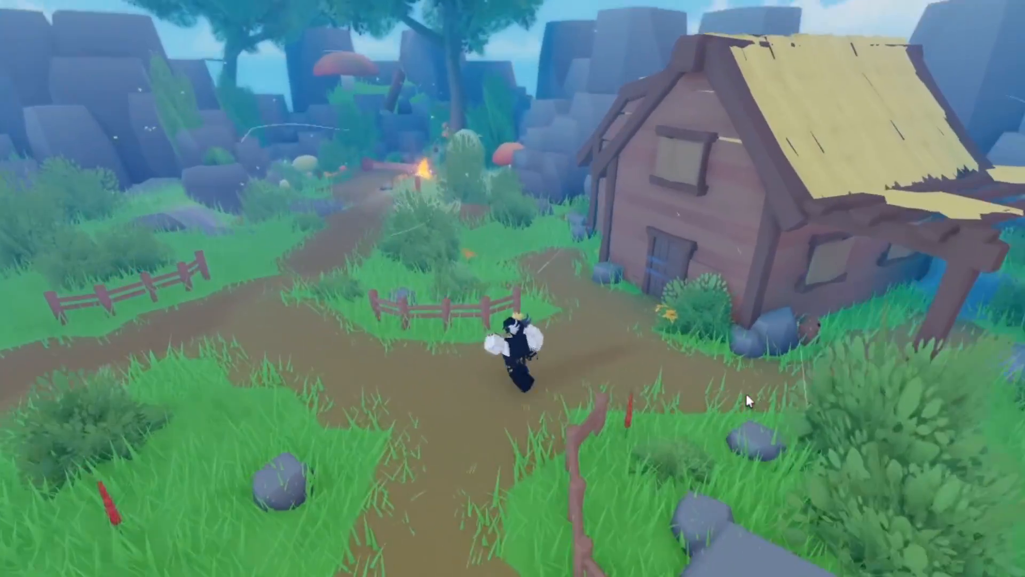
# Delete the default cube, camera and light, and add a single plane
pyautogui.press('w')
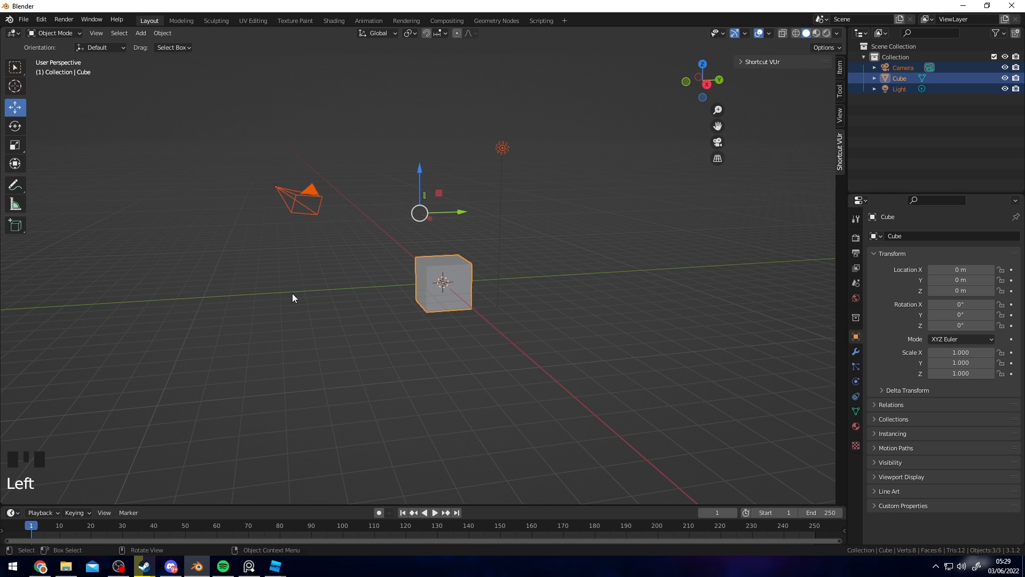
pyautogui.press('Delete')
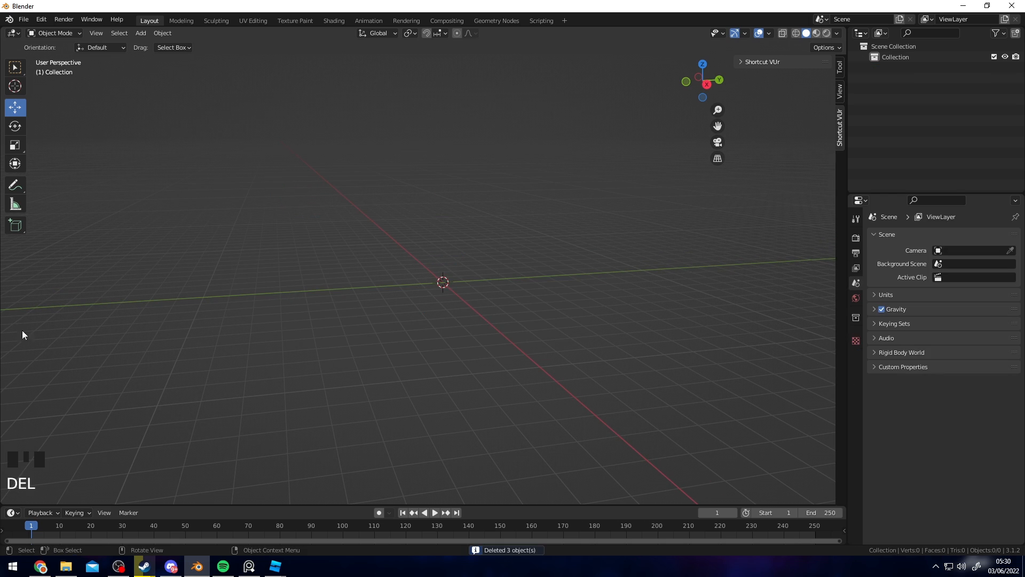
pyautogui.moveTo(33, 468)
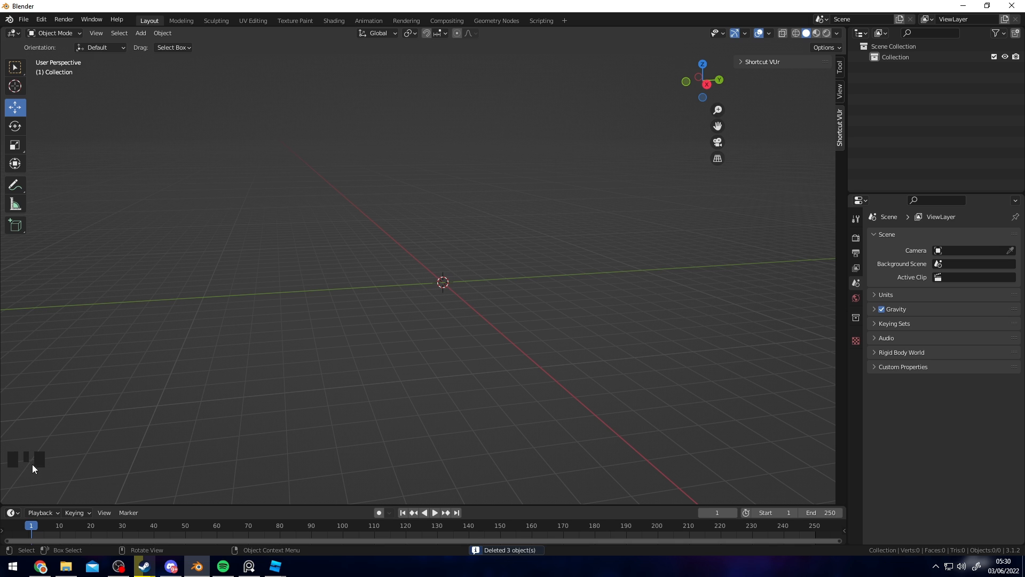
pyautogui.moveTo(564, 242)
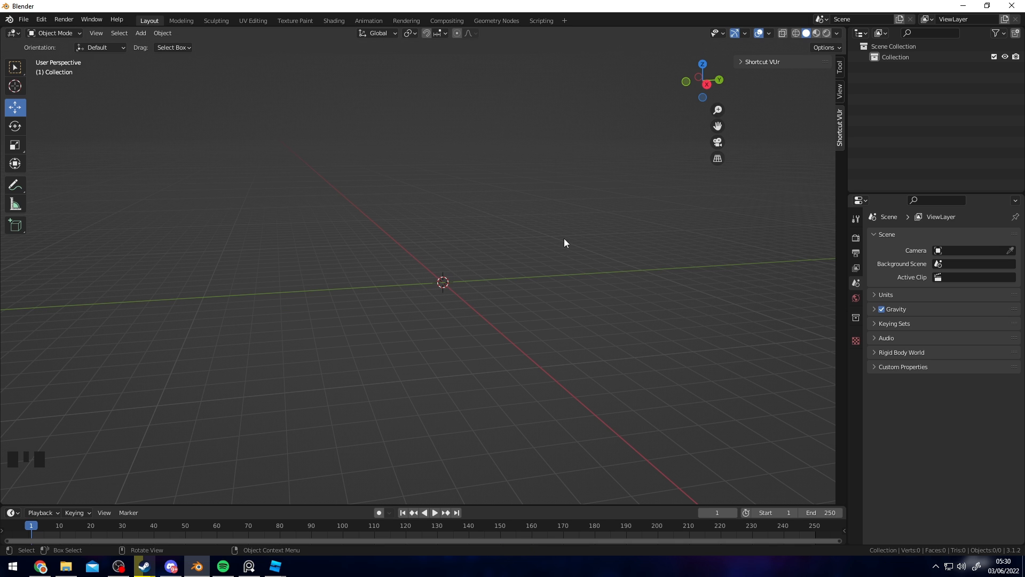
pyautogui.click(140, 33)
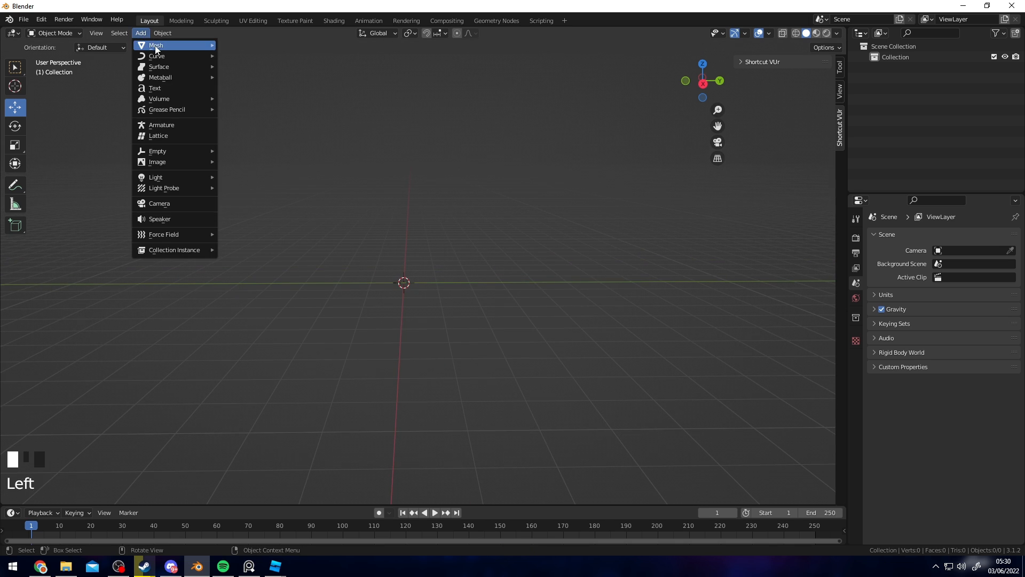
pyautogui.click(156, 45)
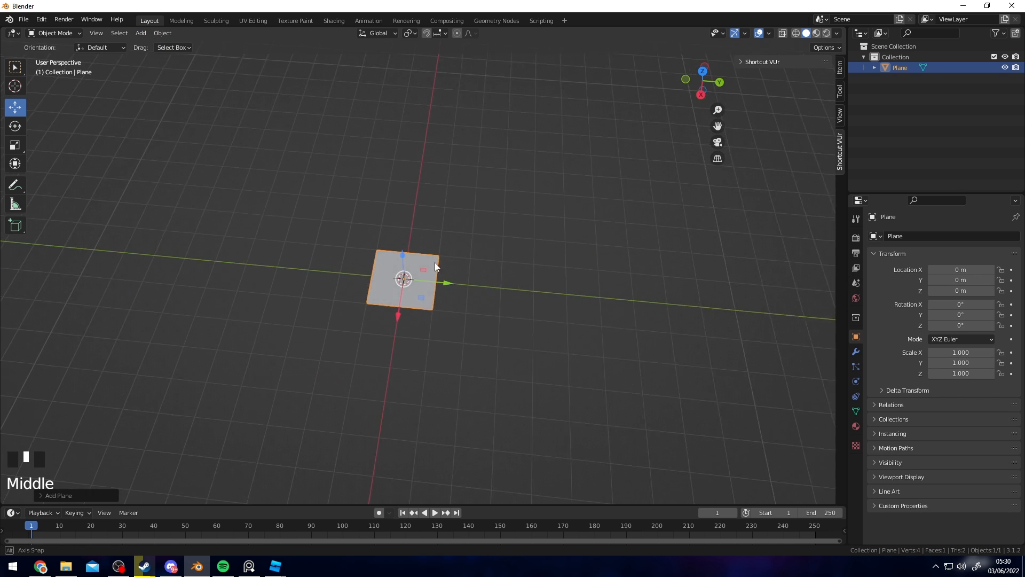
# In Edit Mode, add three horizontal loop cuts across the plane
pyautogui.press('Tab')
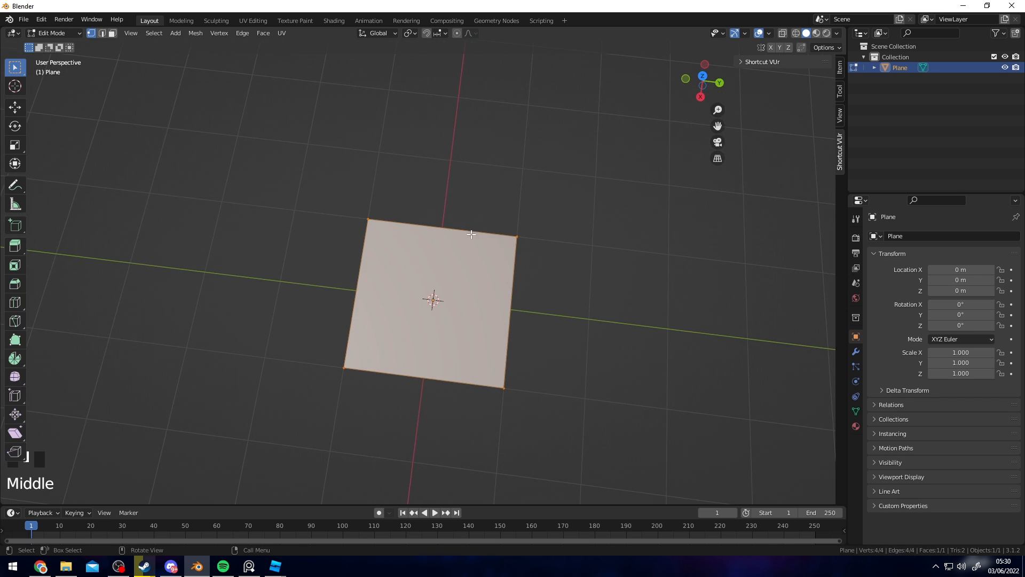
pyautogui.scroll(3)
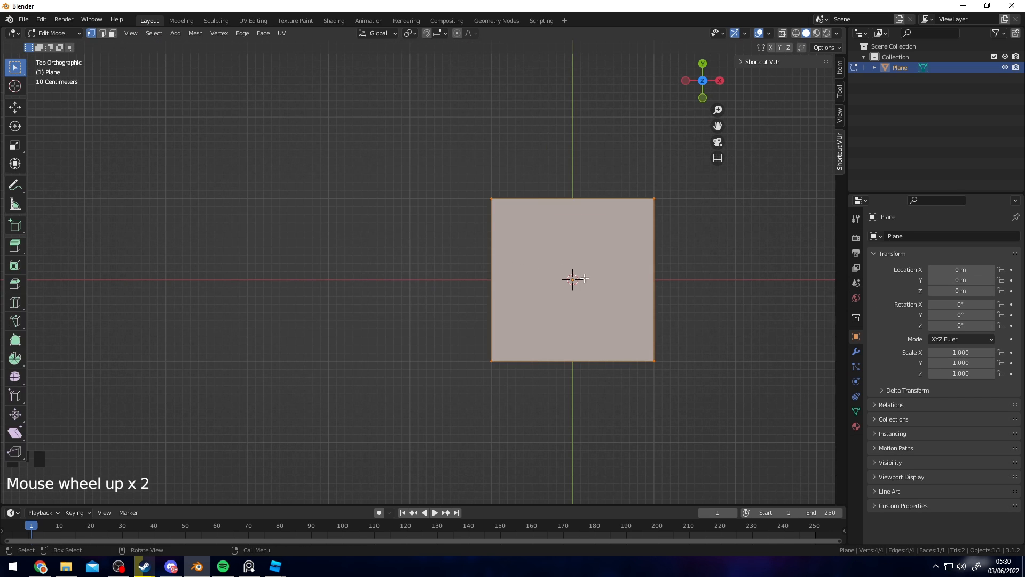
pyautogui.press('ctrl+r')
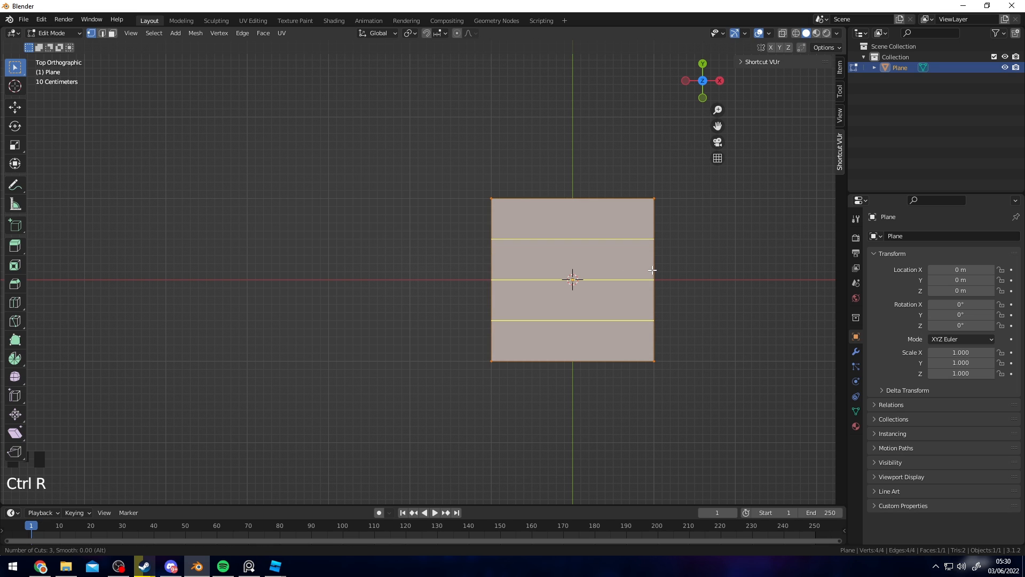
pyautogui.click(573, 279)
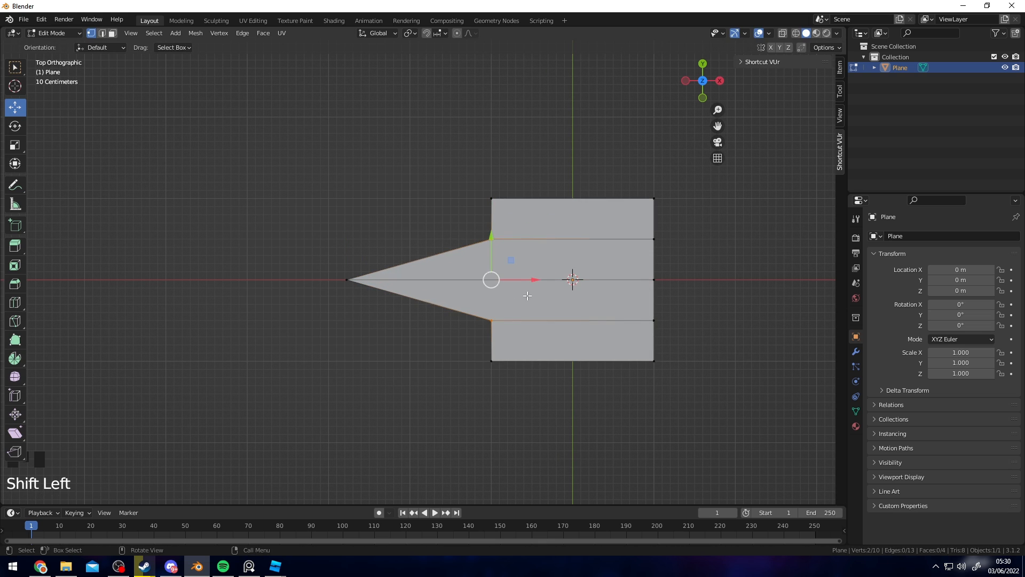
# Scale and loop-cut the plane into a tapered leaf, raising its centre vertices
pyautogui.press('s')
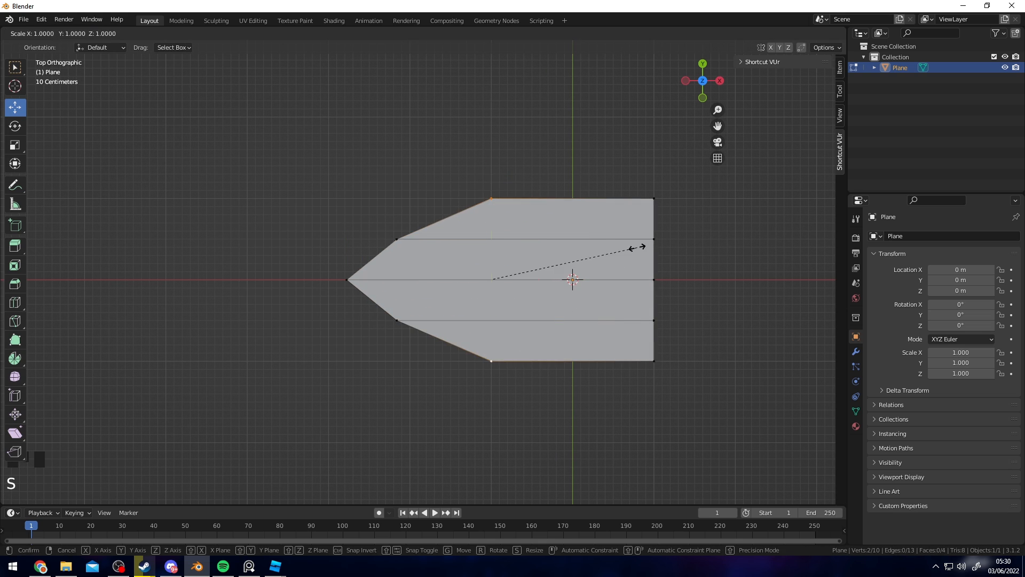
pyautogui.press('ctrl+r')
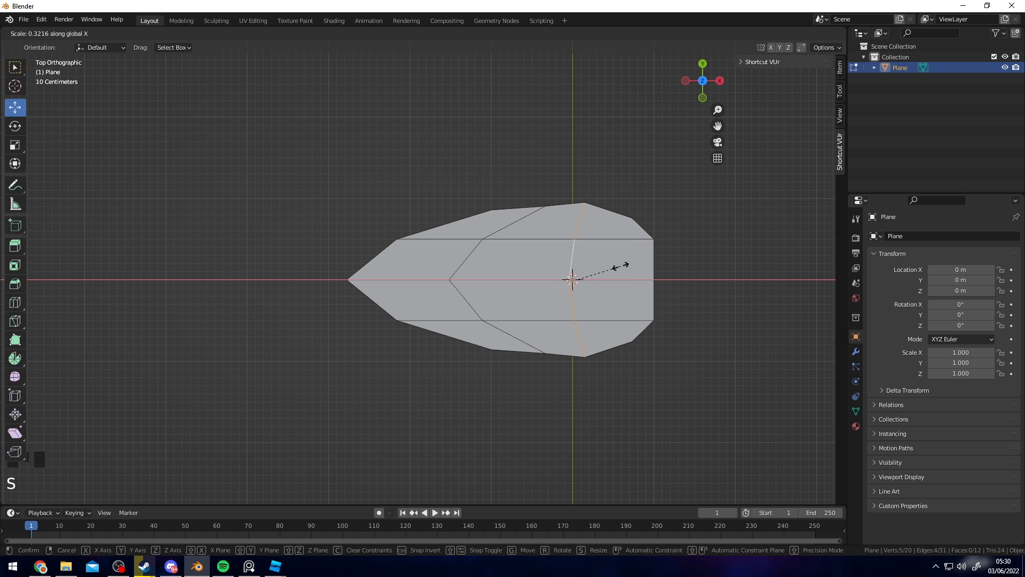
pyautogui.press('Tab')
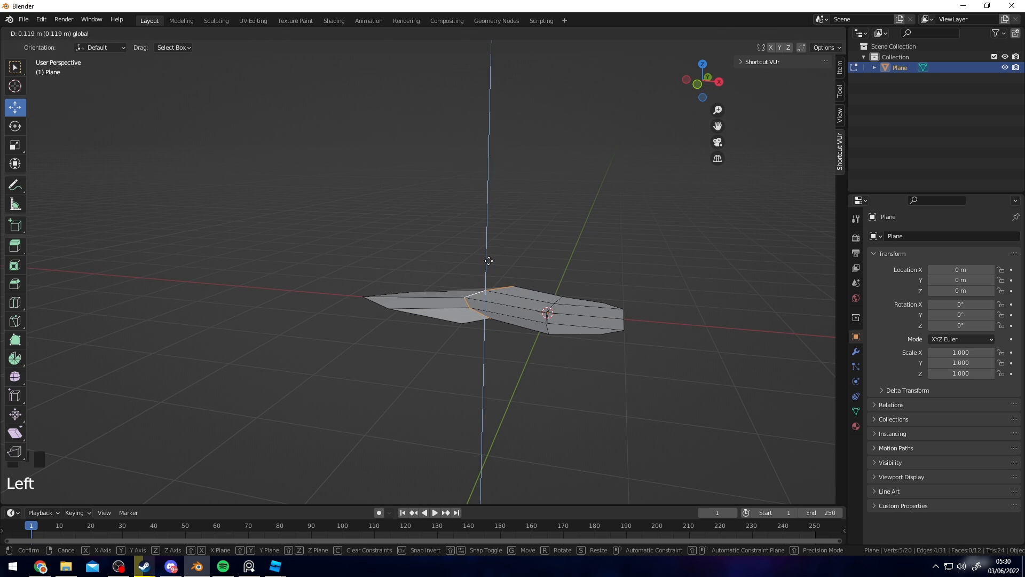
pyautogui.press('Tab')
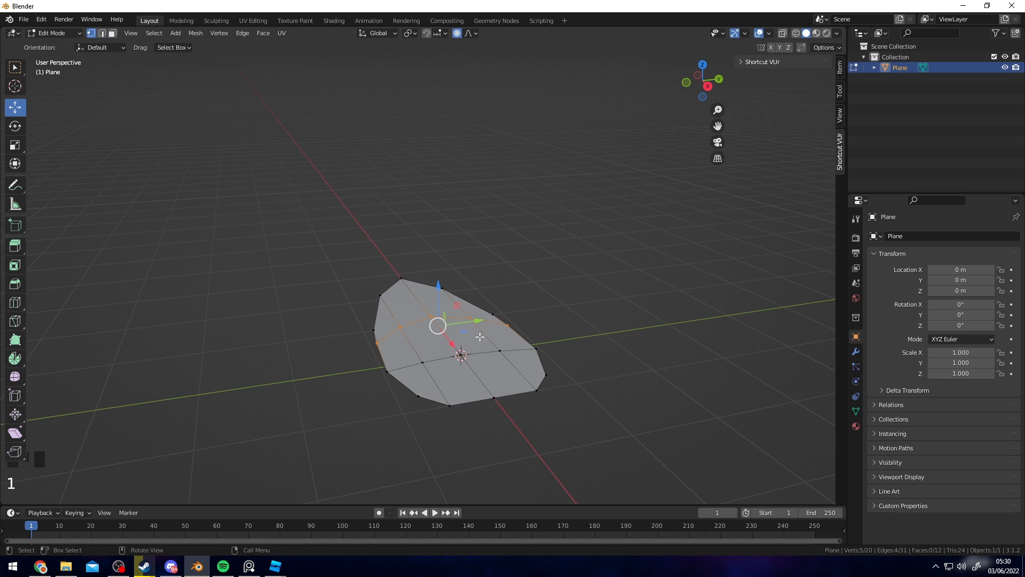
pyautogui.press('G')
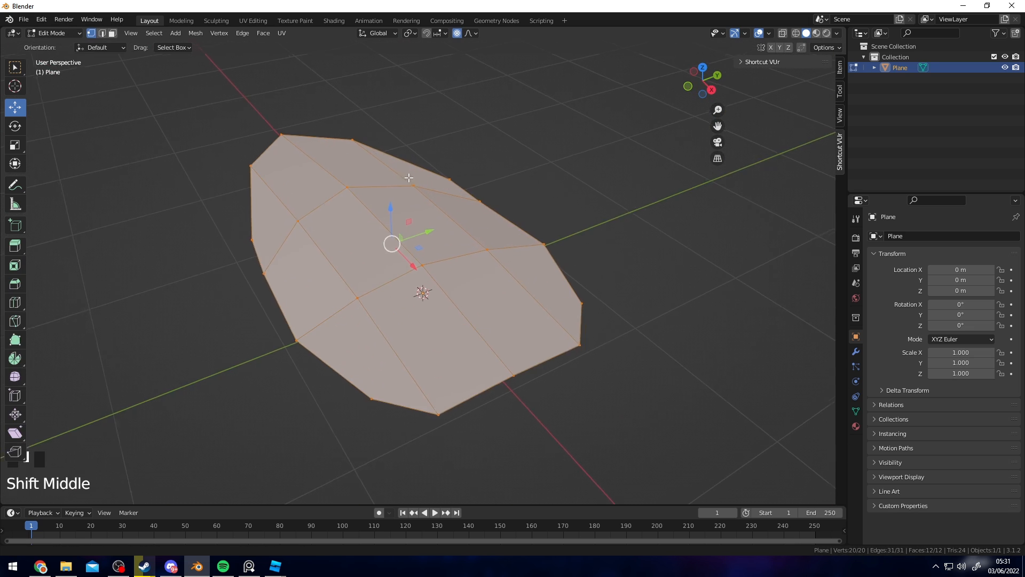
pyautogui.scroll(-3)
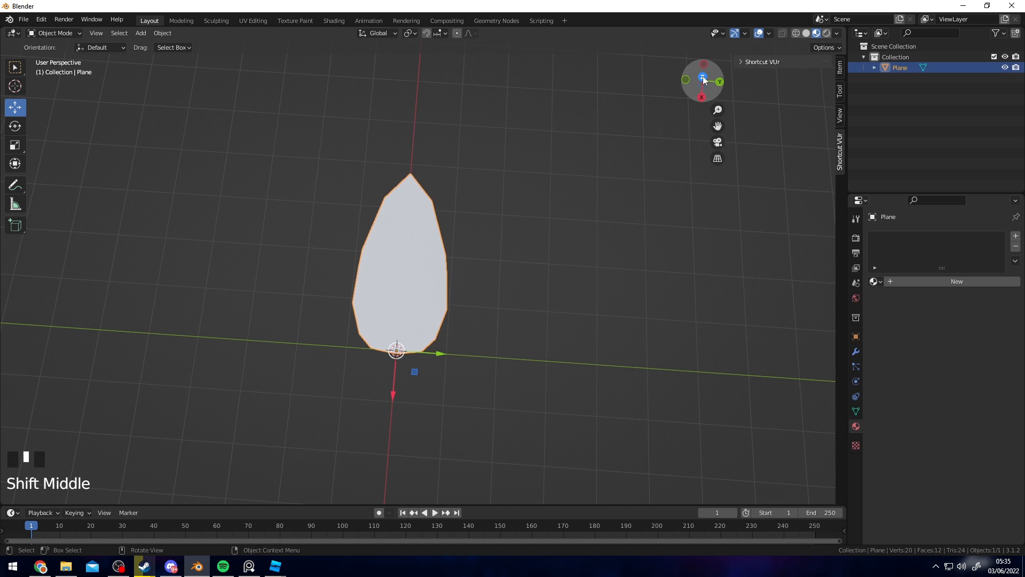
# Project the leaf's UVs from the top view
pyautogui.click(702, 79)
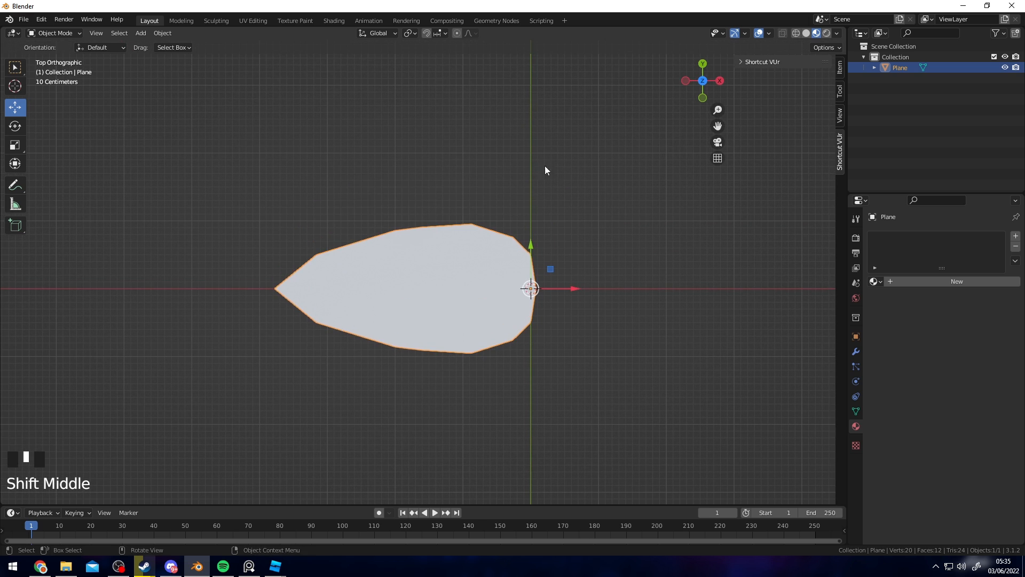
pyautogui.press('Tab')
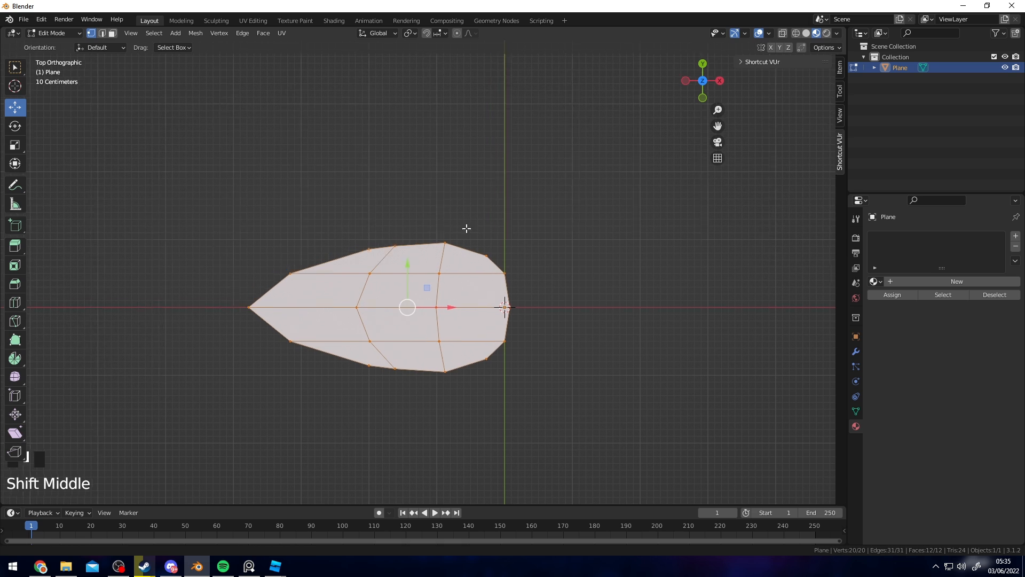
pyautogui.click(281, 32)
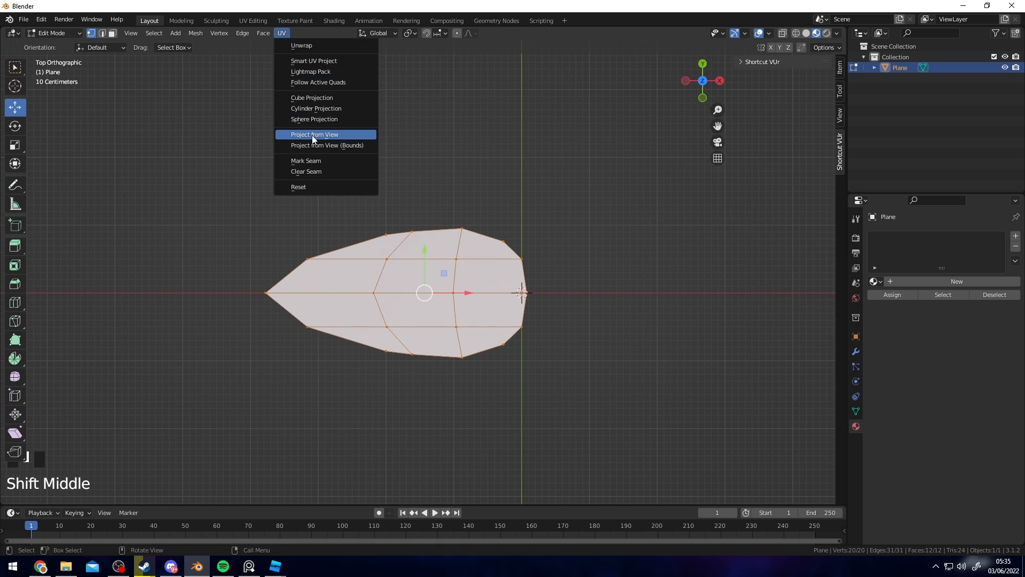
pyautogui.click(314, 134)
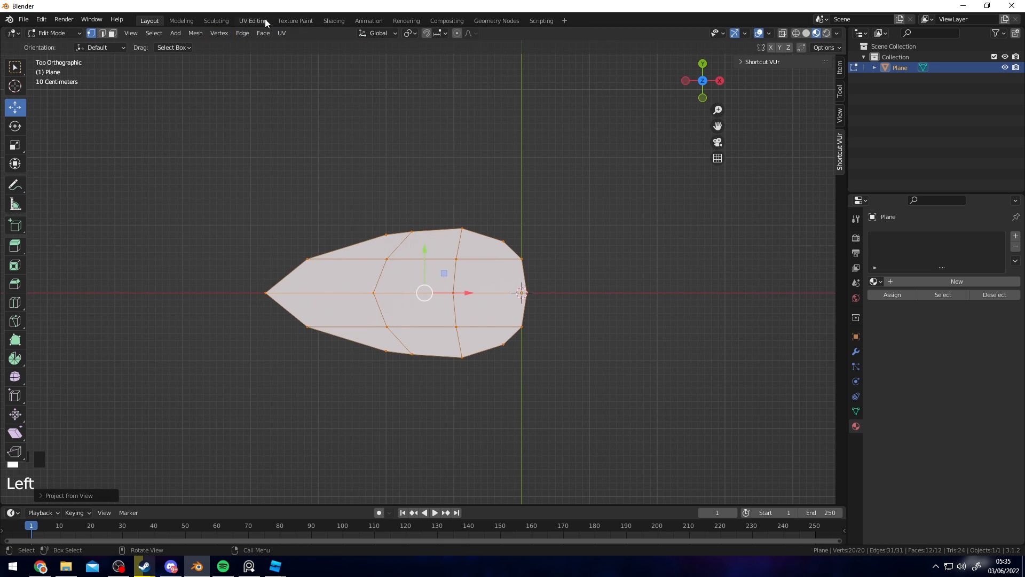
# Rotate the UV layout upright in UV Editing and return to Object Mode
pyautogui.click(253, 21)
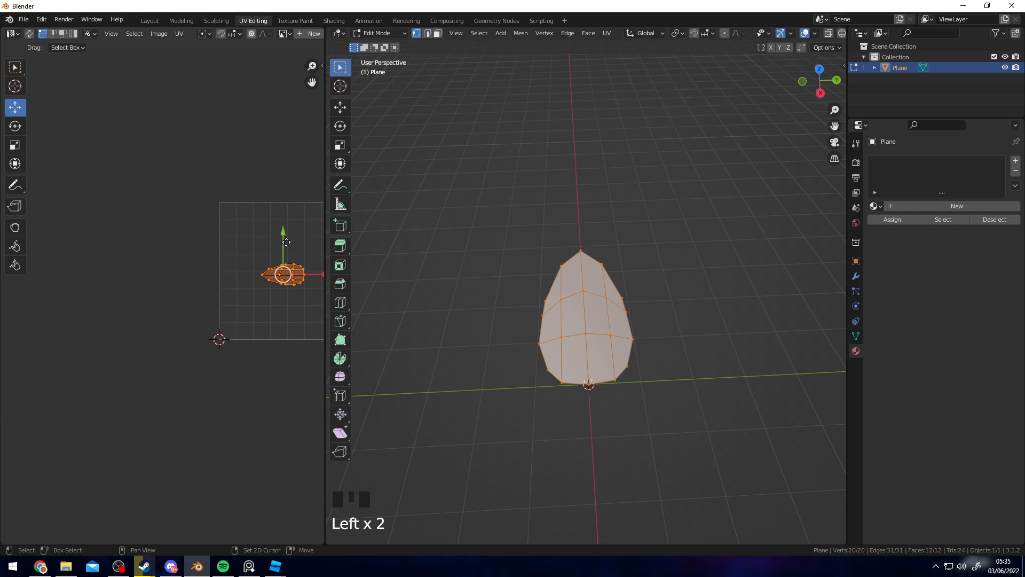
pyautogui.press('r')
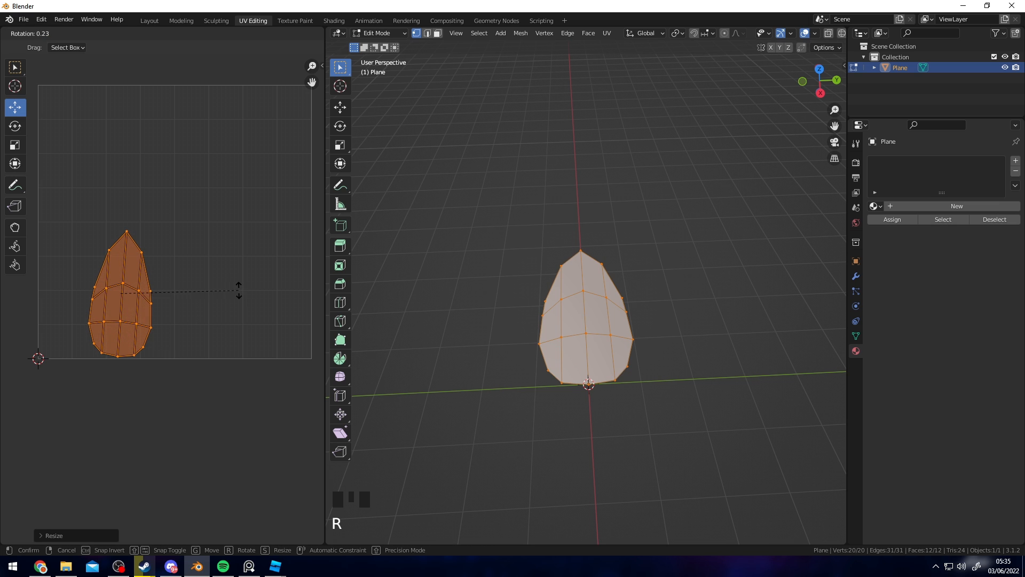
pyautogui.moveTo(75, 286)
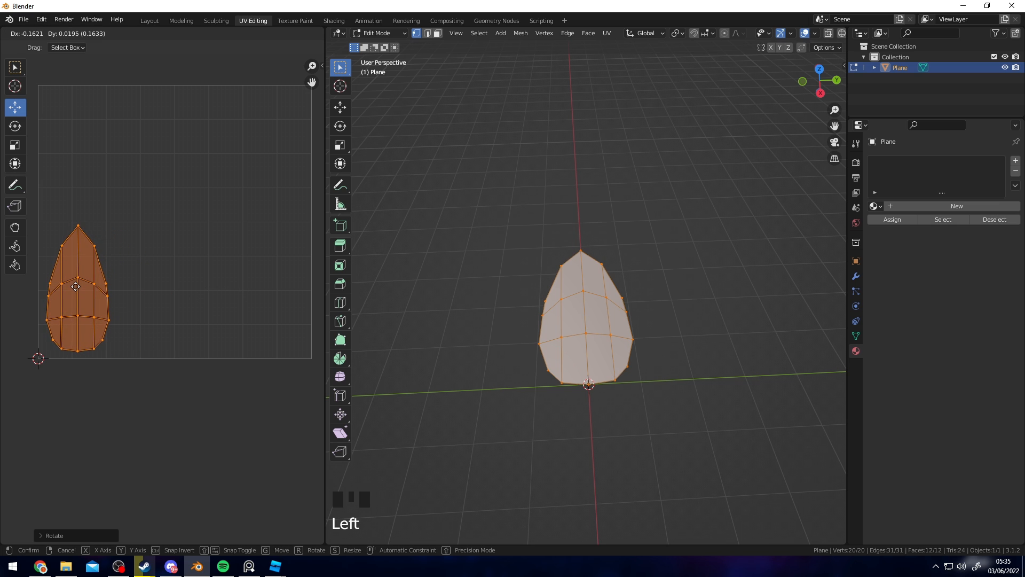
pyautogui.press('Tab')
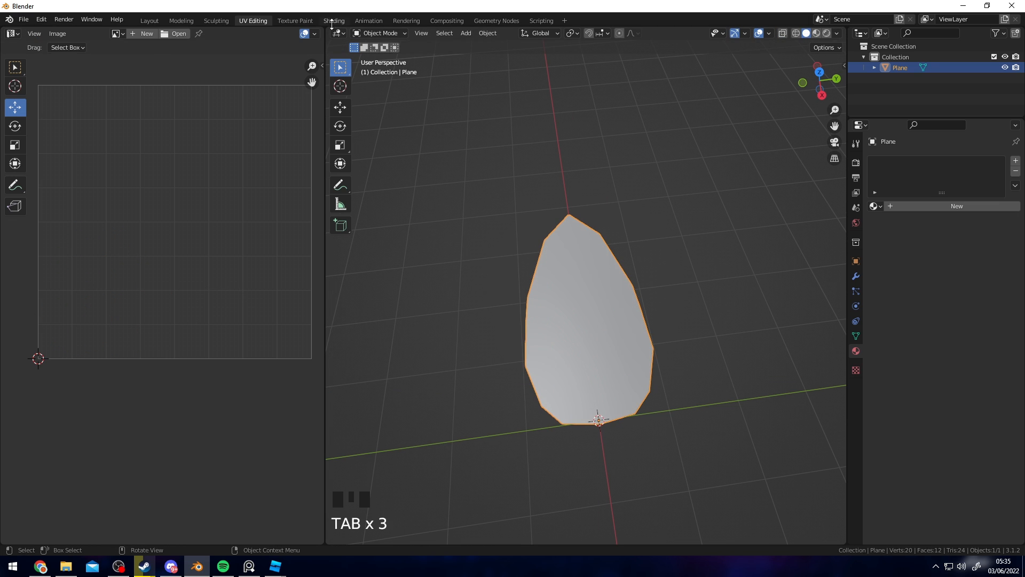
# Rename the leaf's material to Petal.001 in the Shading workspace
pyautogui.click(333, 20)
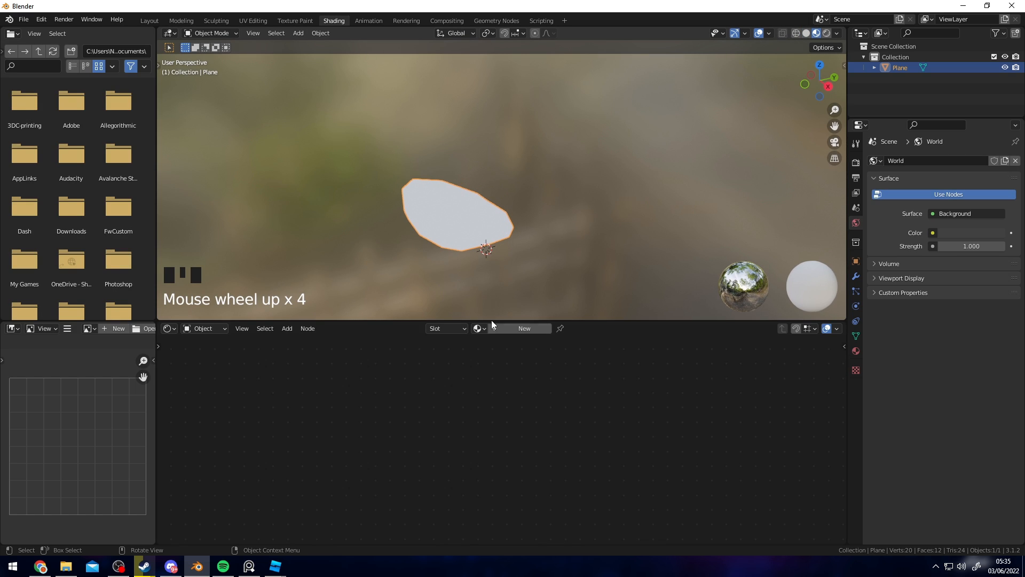
pyautogui.click(523, 329)
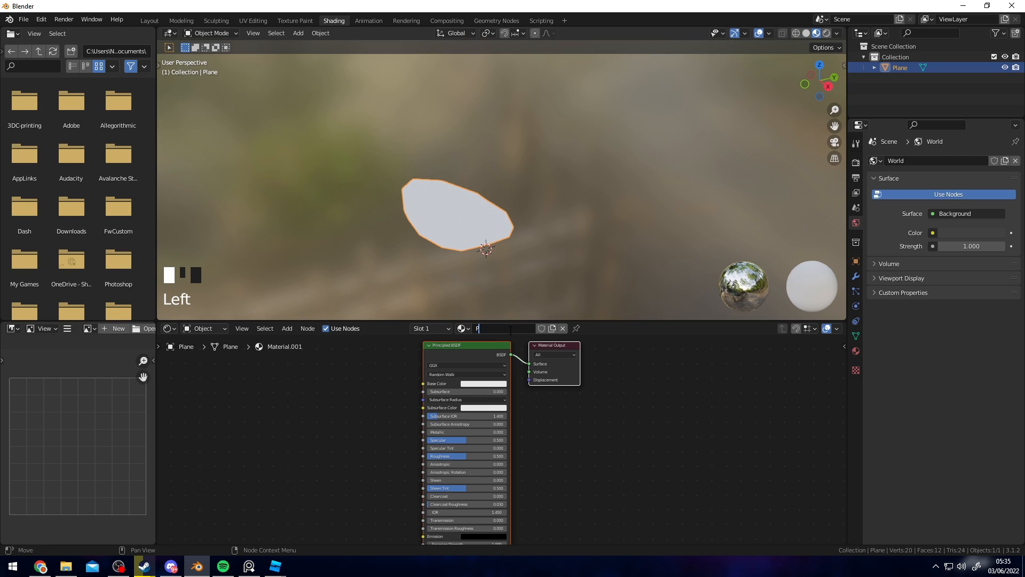
pyautogui.write('Petal.001')
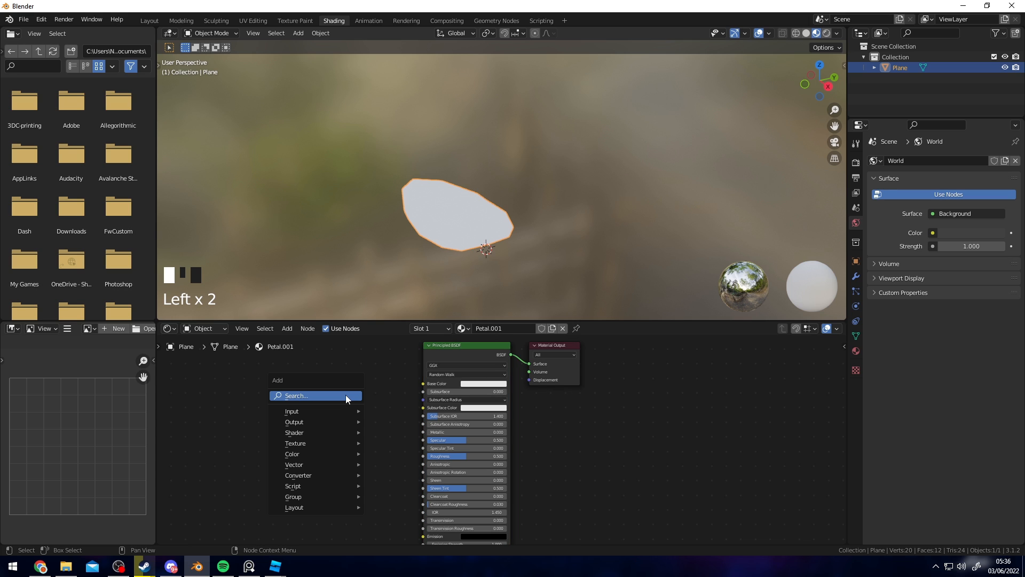
# Add an Image Texture node with a new blank image named 'dwadawawda'
pyautogui.write('ima')
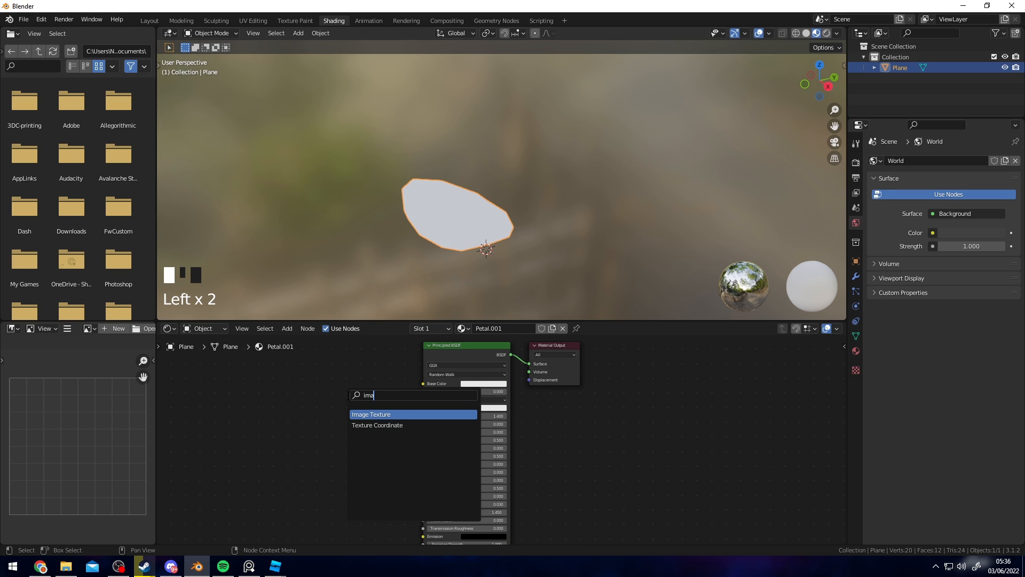
pyautogui.click(370, 414)
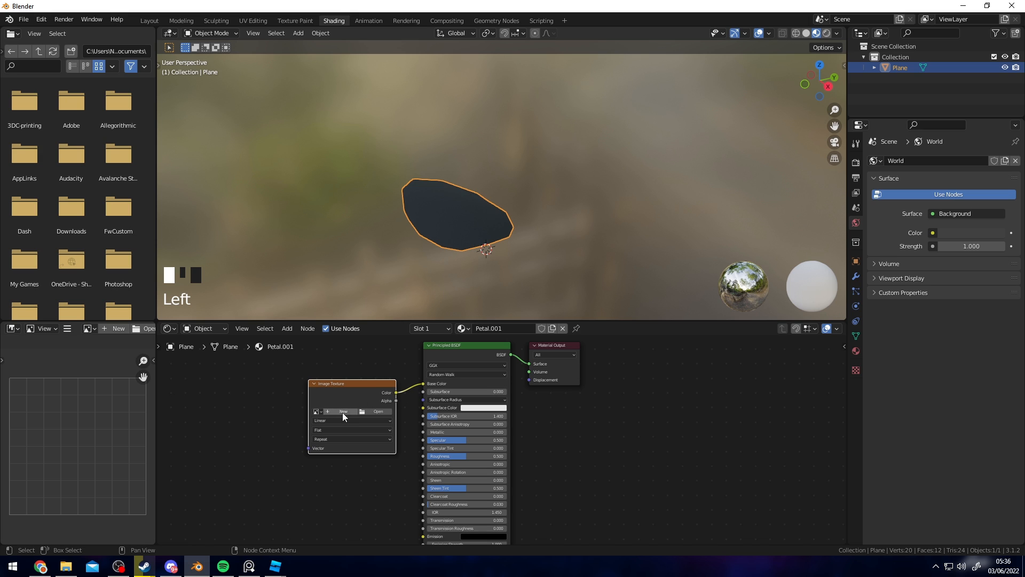
pyautogui.click(342, 411)
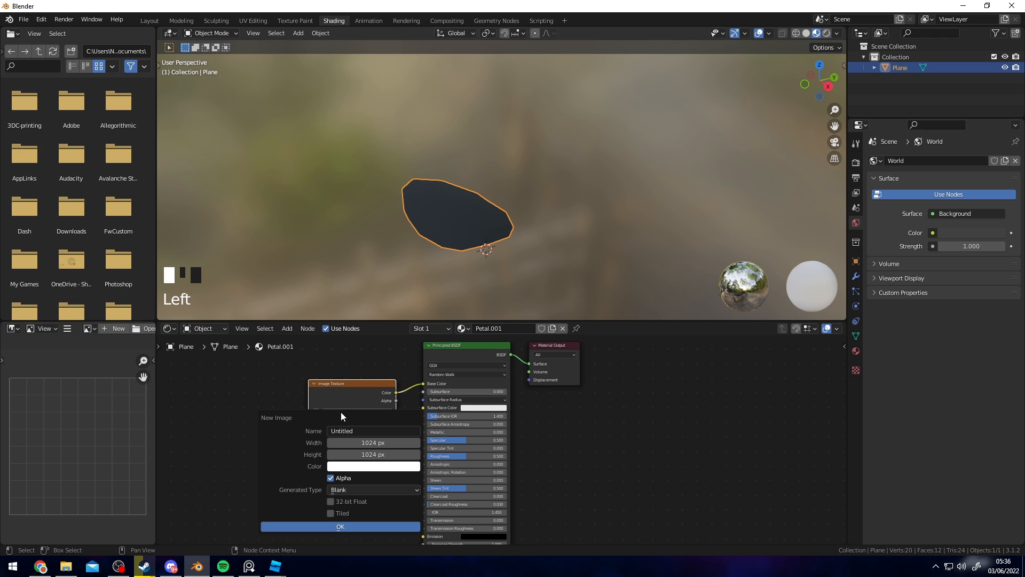
pyautogui.write('dwadawaw')
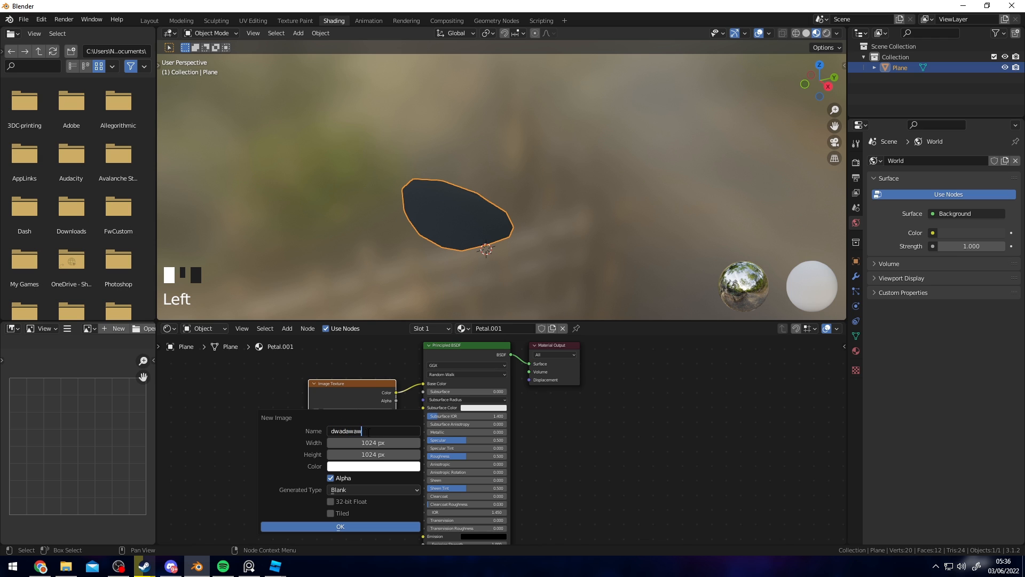
pyautogui.write('da')
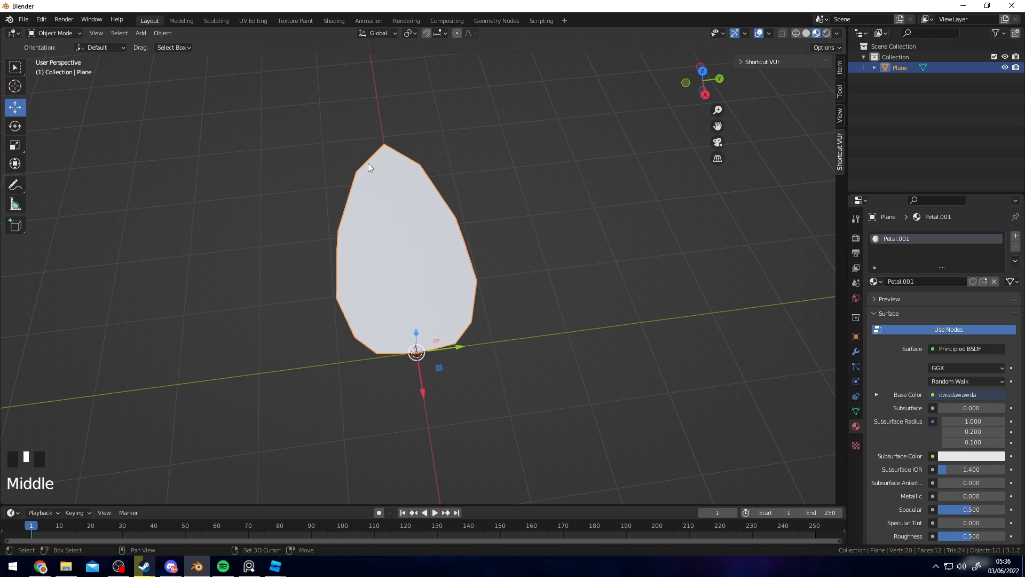
# In Texture Paint, pick grey and paint shading down the petal texture's middle
pyautogui.click(295, 21)
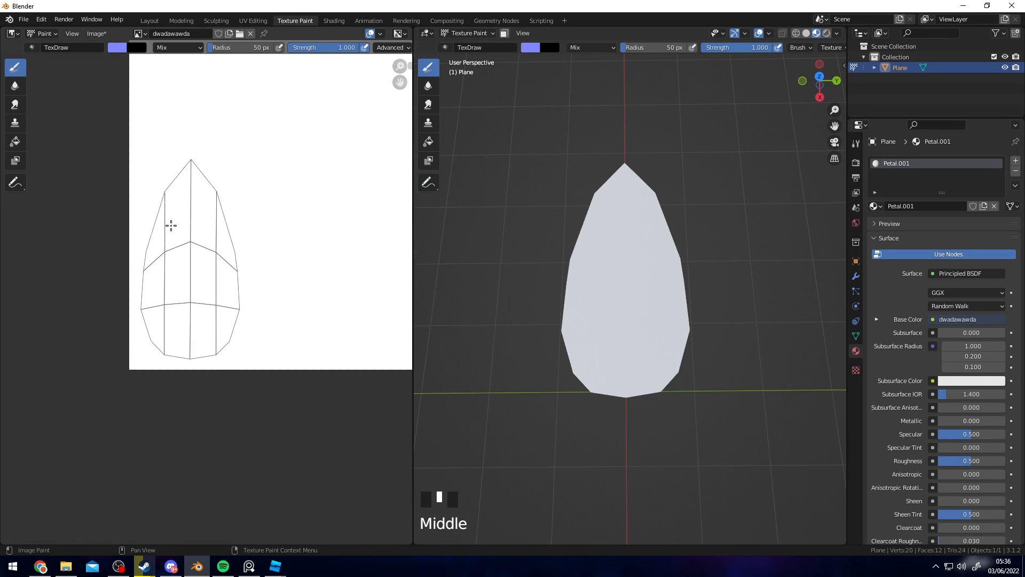
pyautogui.scroll(3)
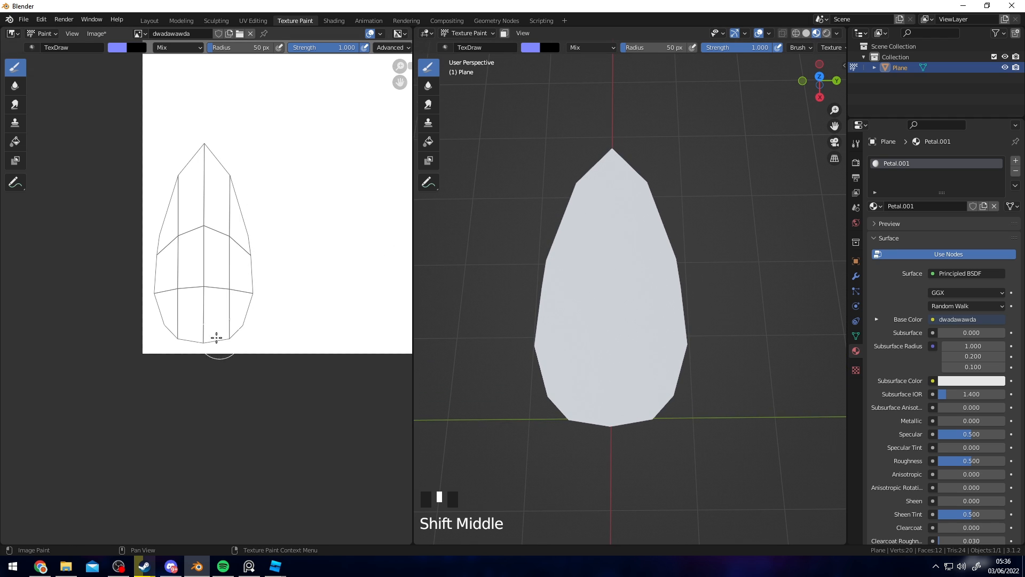
pyautogui.click(116, 47)
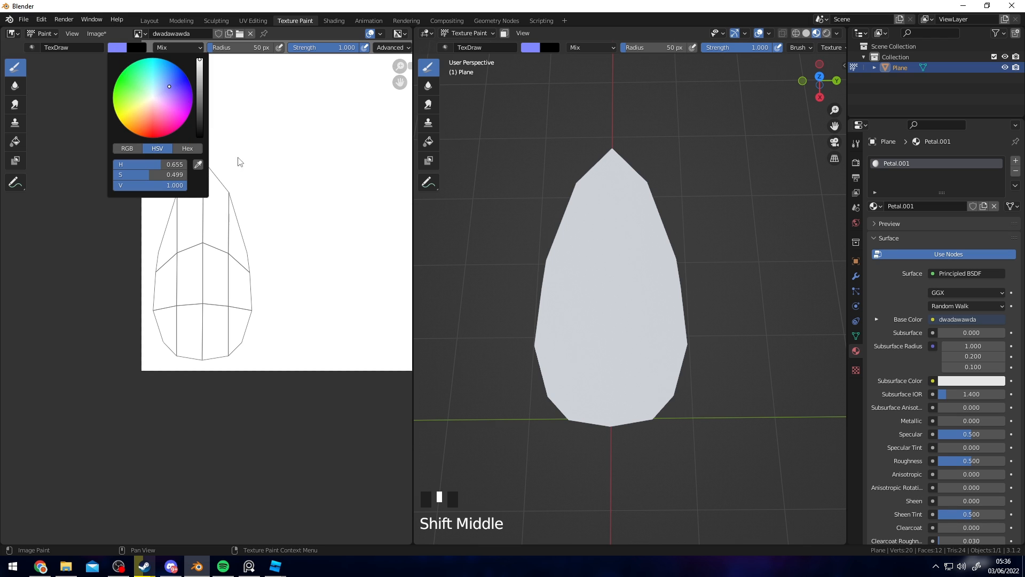
pyautogui.click(206, 170)
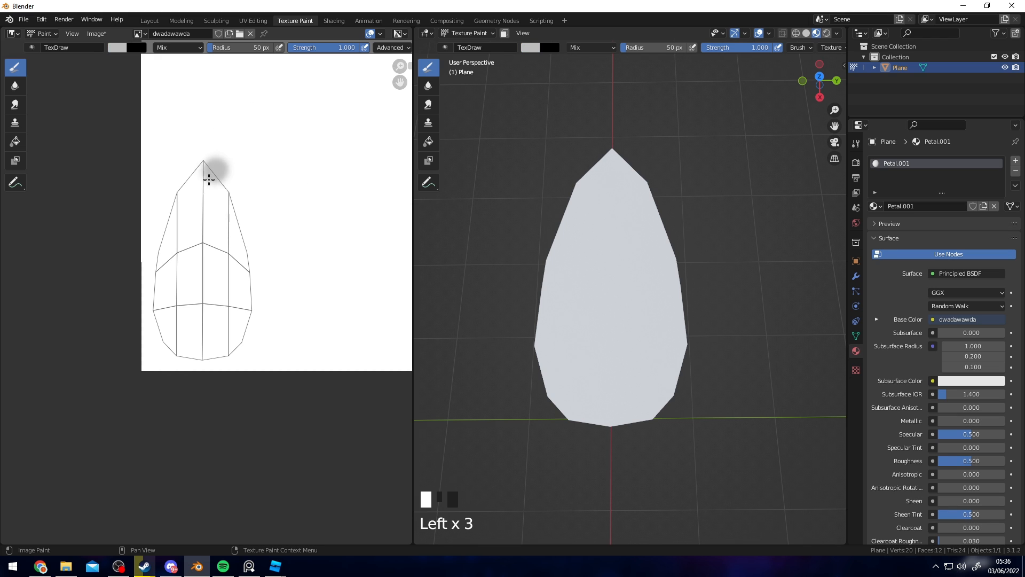
pyautogui.moveTo(206, 167); pyautogui.dragTo(227, 183)
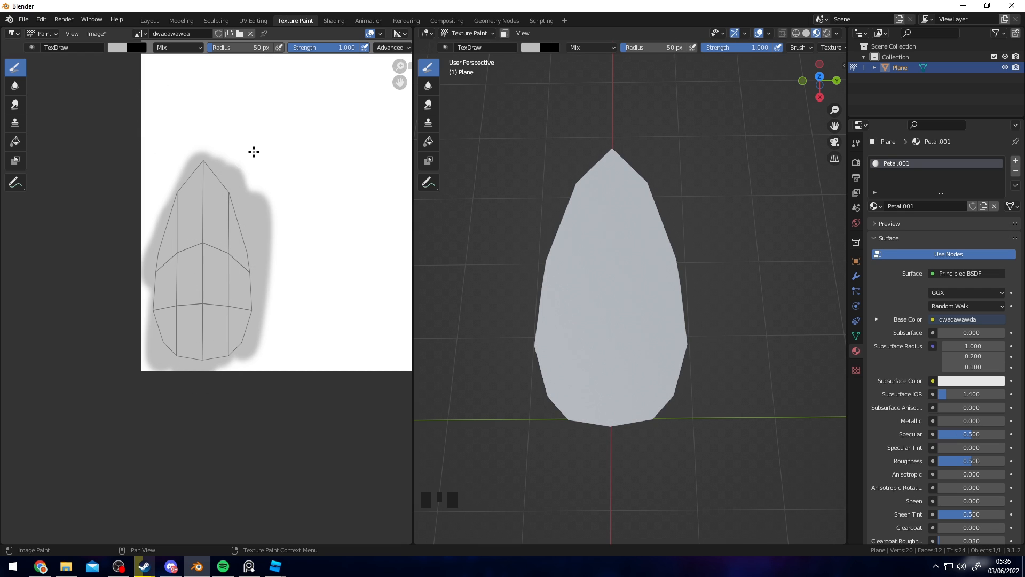
pyautogui.click(124, 47)
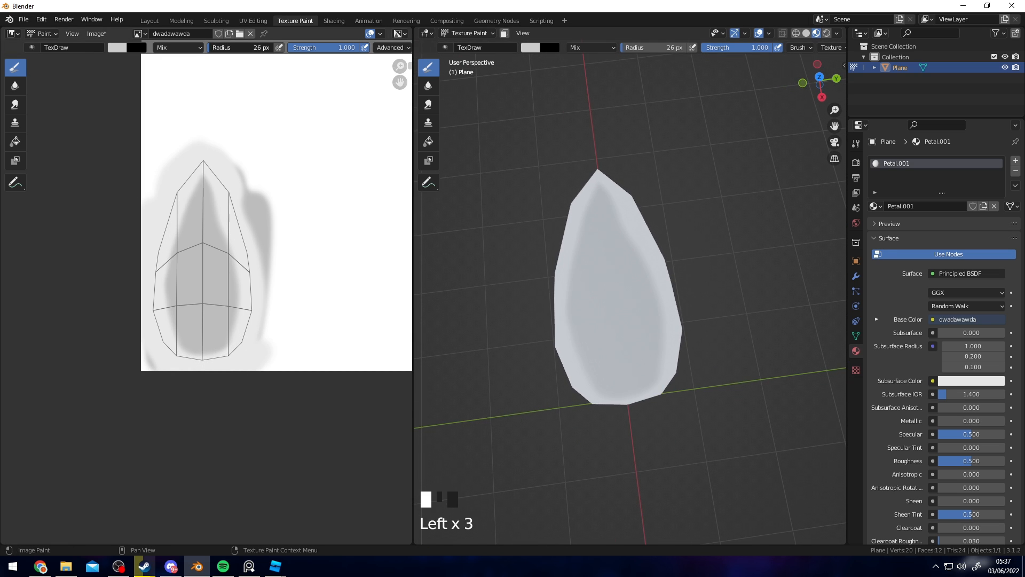
pyautogui.click(230, 266)
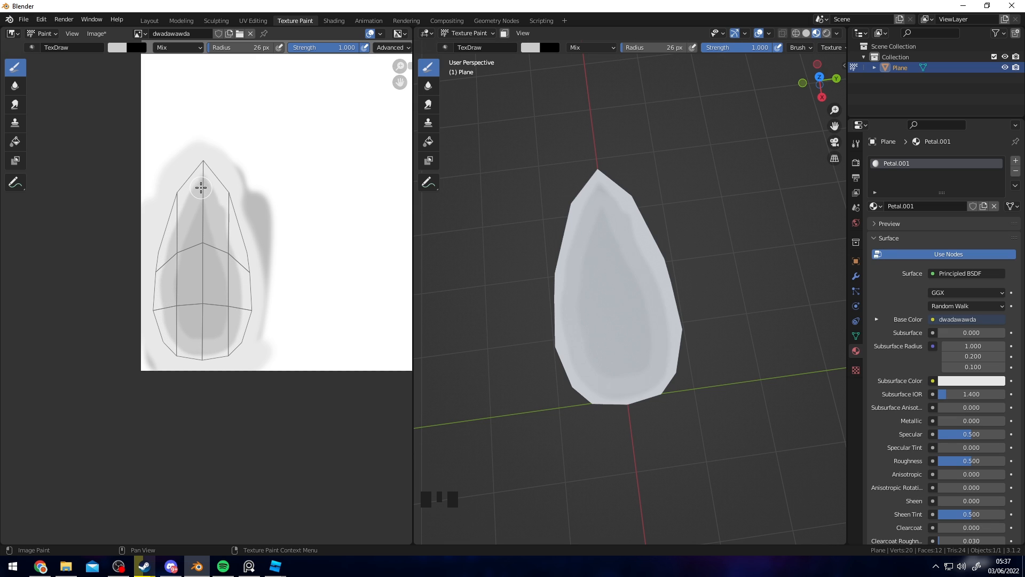
pyautogui.scroll(3)
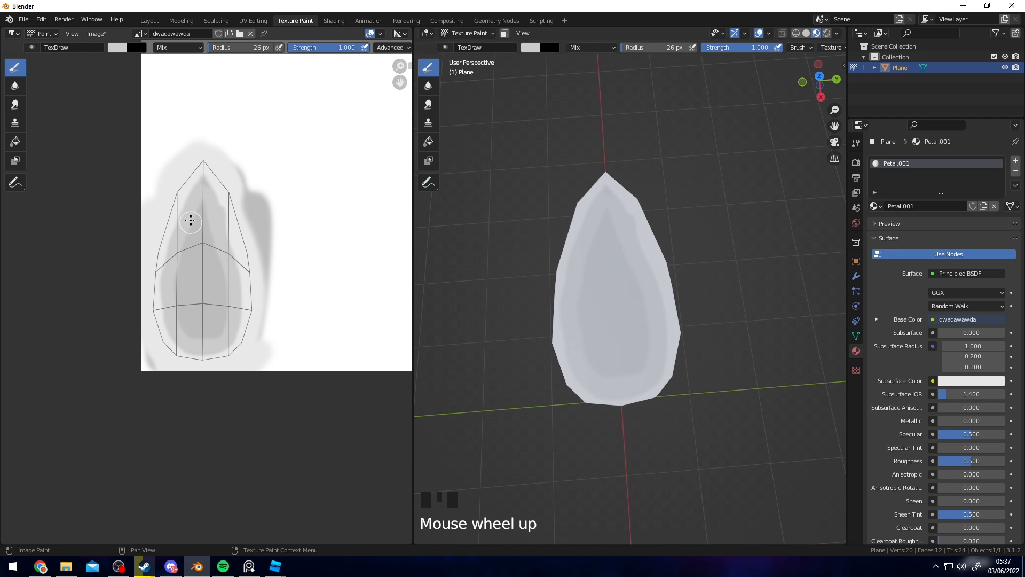
# Paint light grey shading along the petal's centre
pyautogui.click(116, 47)
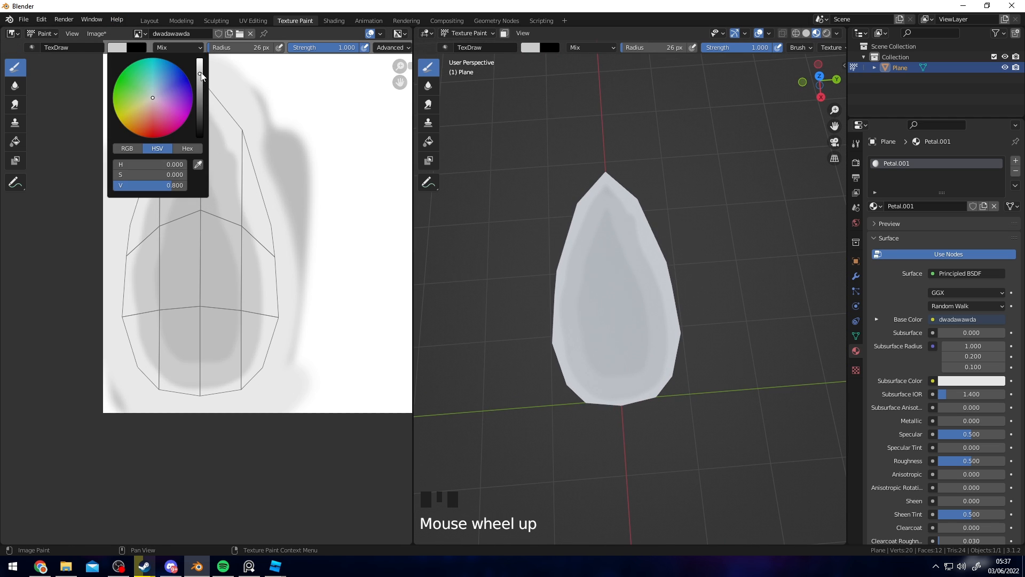
pyautogui.click(245, 224)
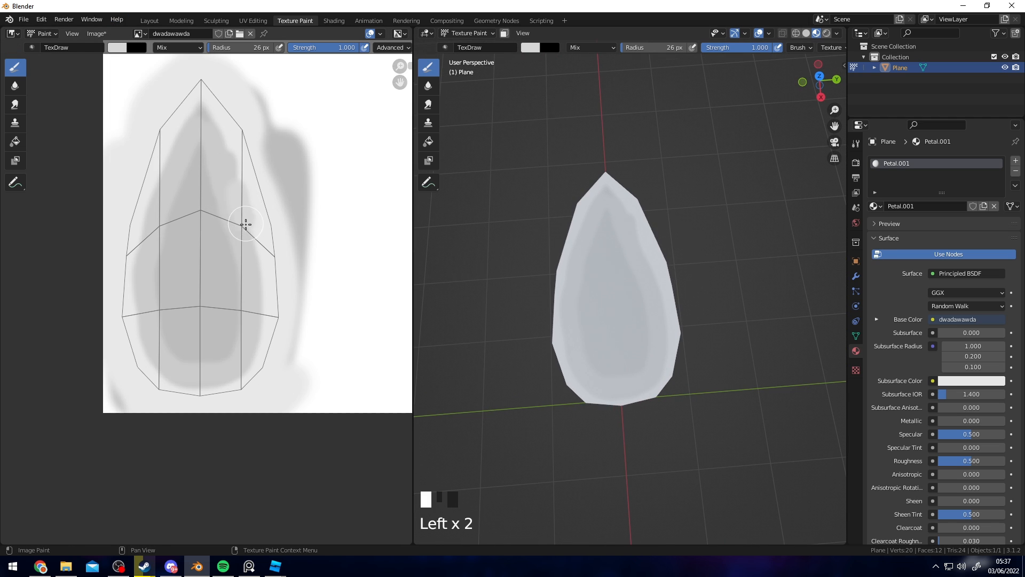
pyautogui.click(174, 158)
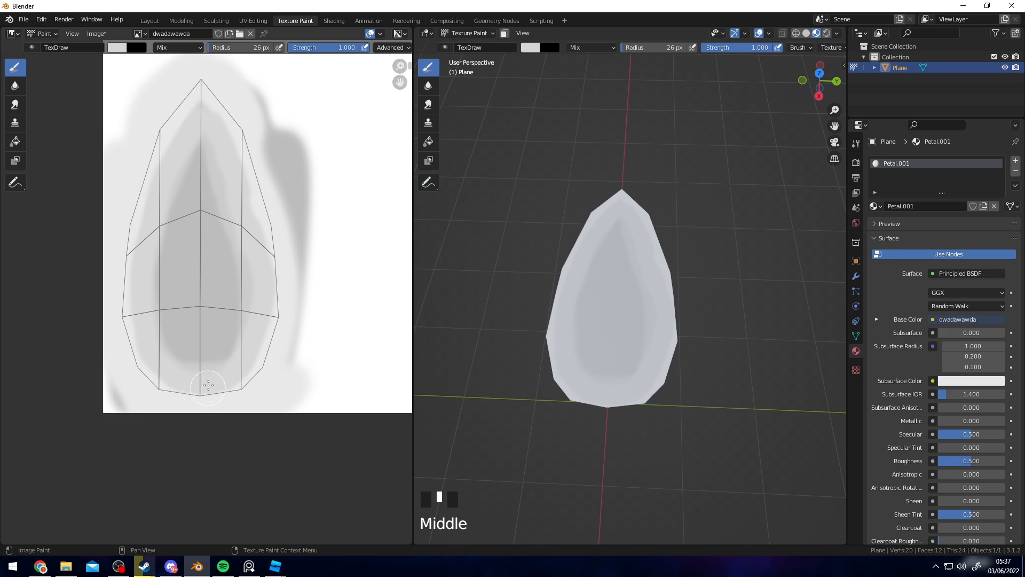
pyautogui.moveTo(126, 54)
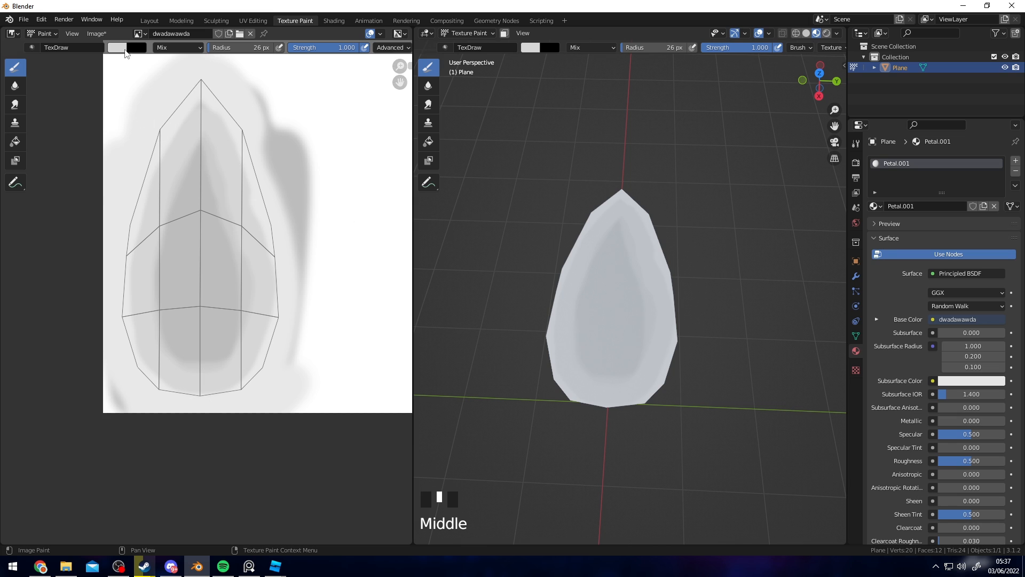
# Paint a yellow patch at the petal's base
pyautogui.click(117, 47)
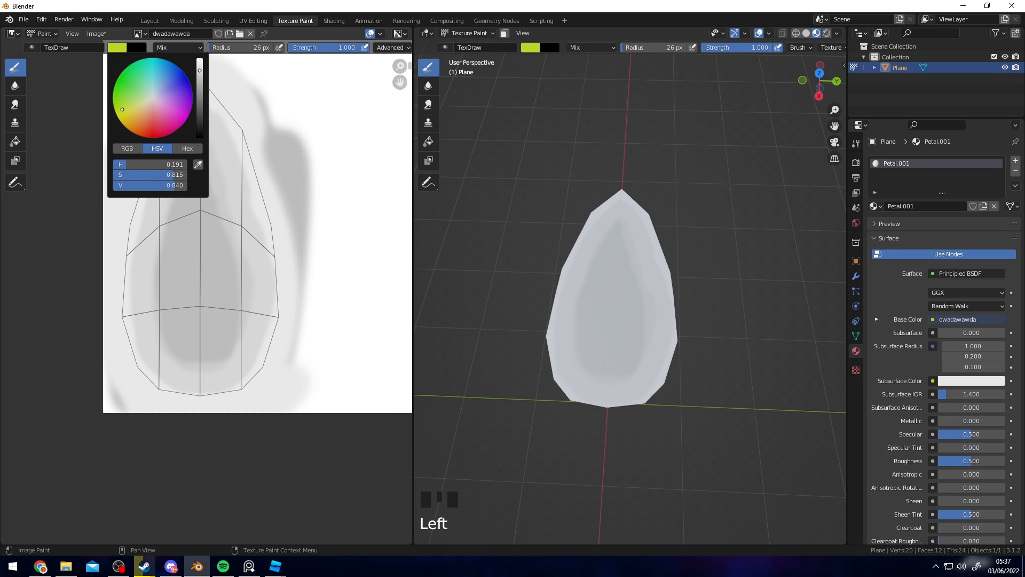
pyautogui.click(194, 343)
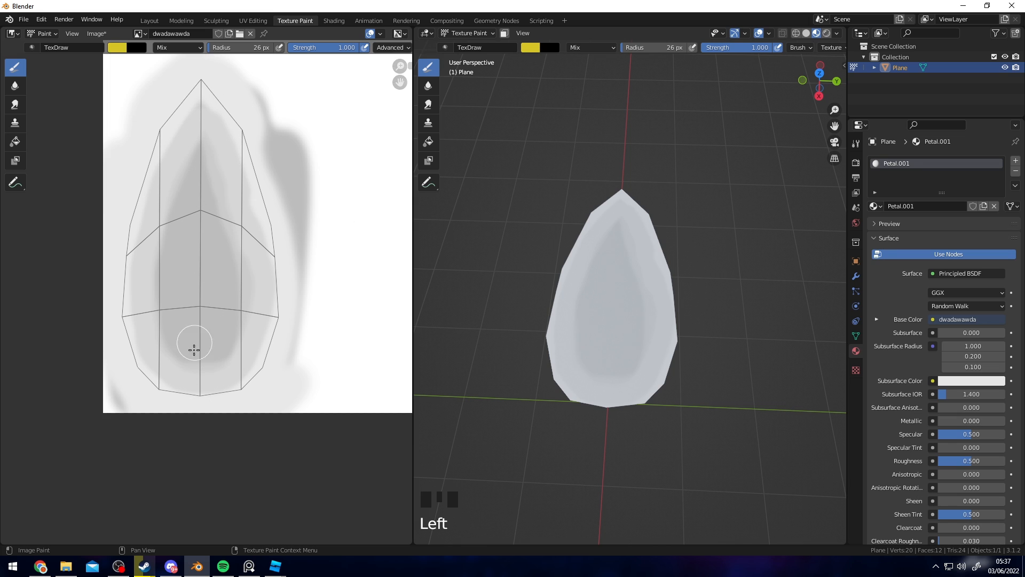
pyautogui.click(183, 376)
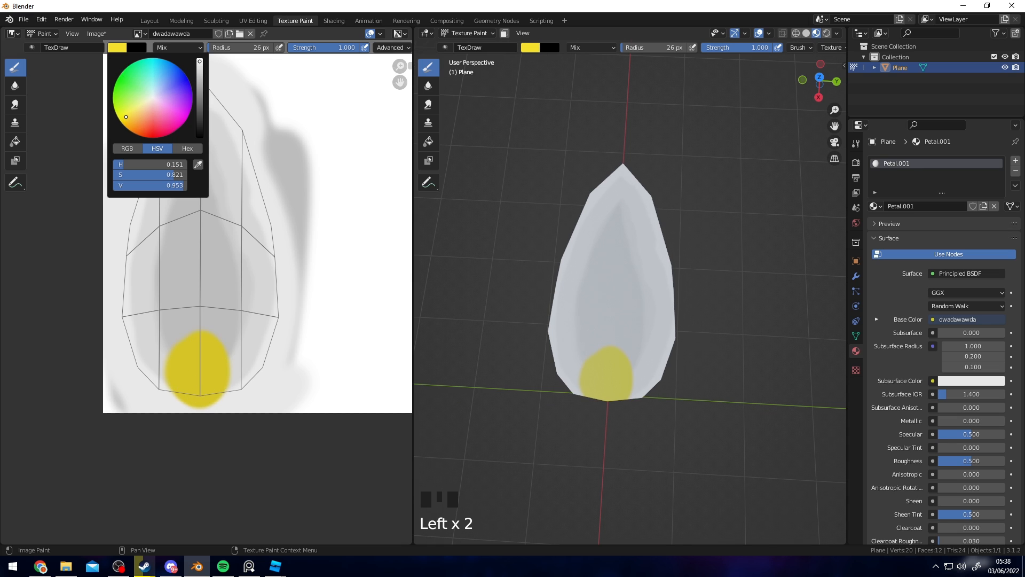
pyautogui.click(201, 368)
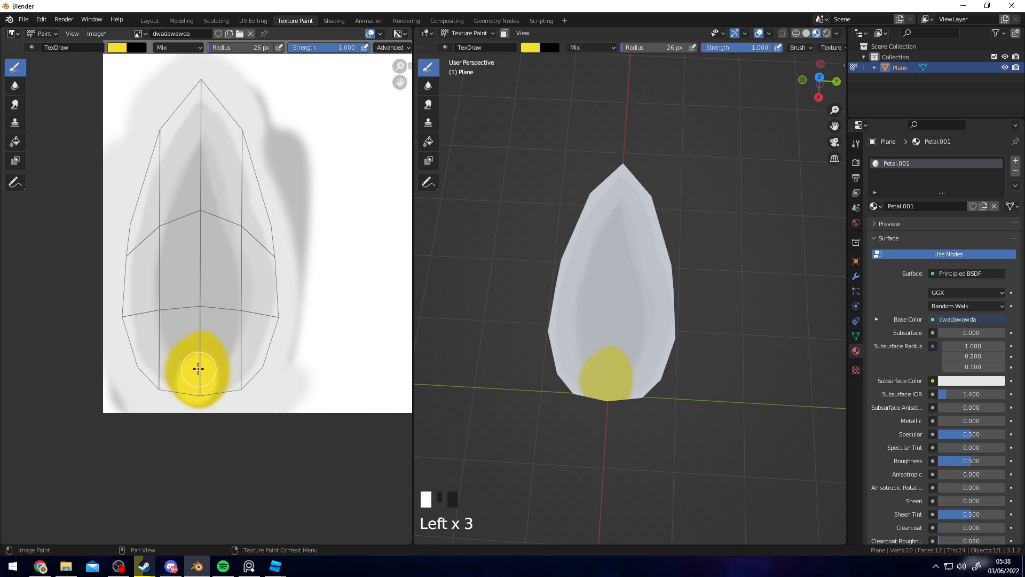
pyautogui.scroll(3)
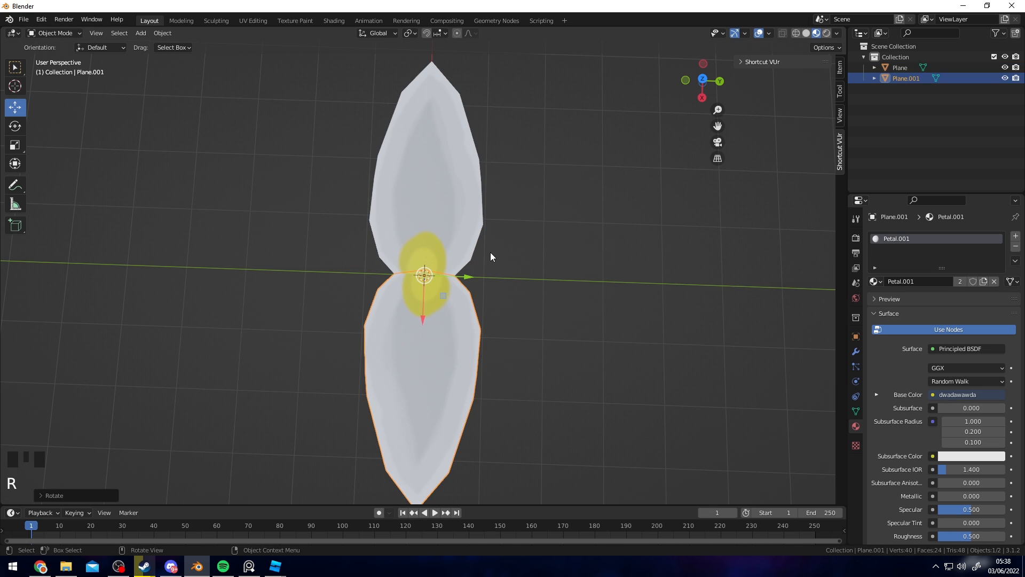
# Duplicate petals around the yellow centre and join all parts with Ctrl+J
pyautogui.press('Shift+D')
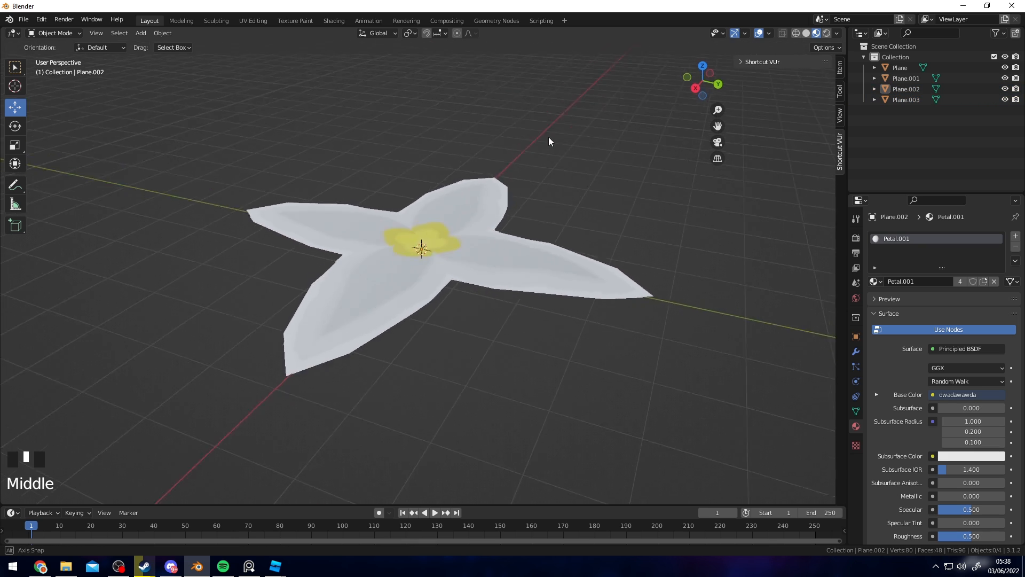
pyautogui.press('s')
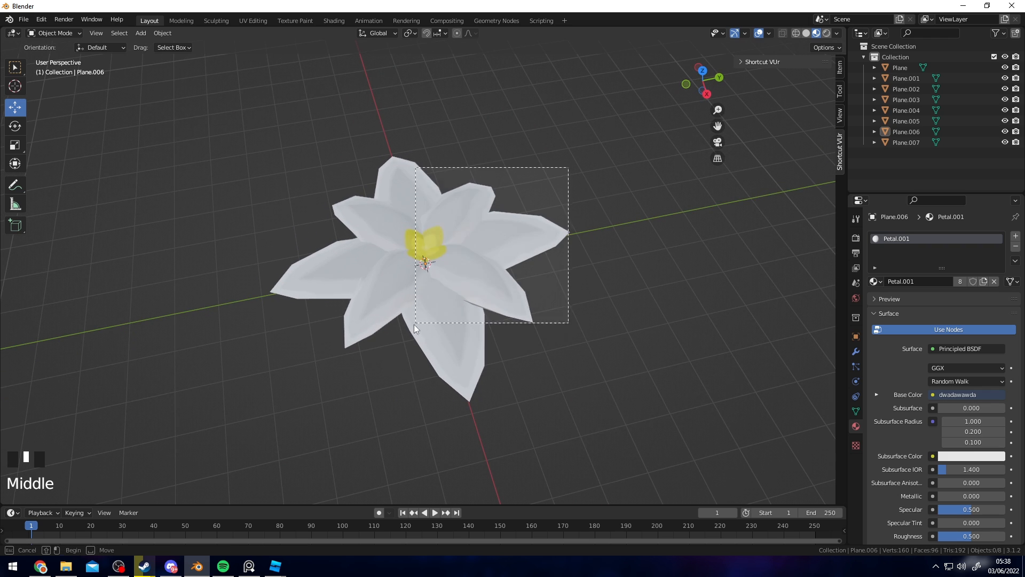
pyautogui.press('ctrl+j')
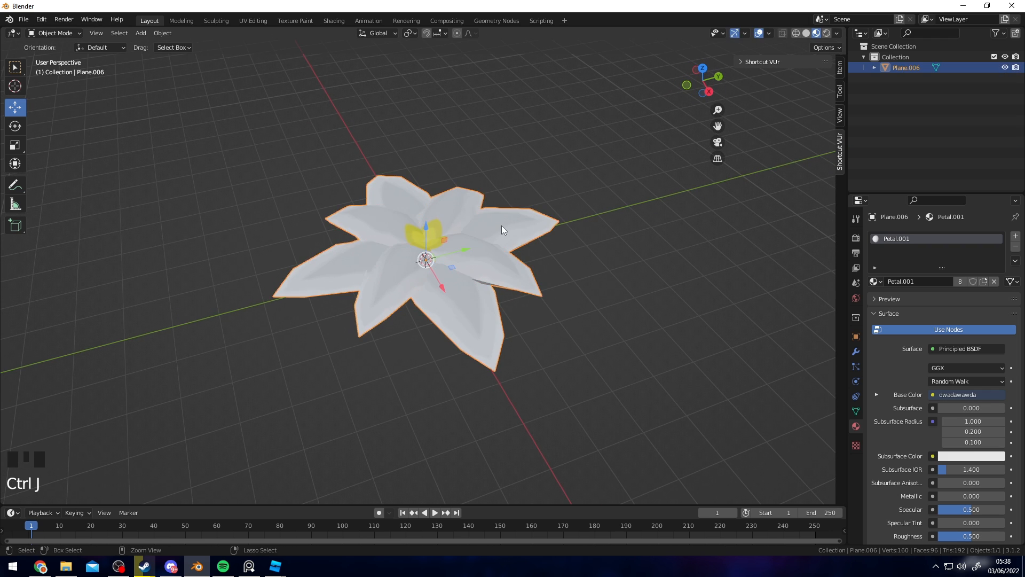
pyautogui.scroll(3)
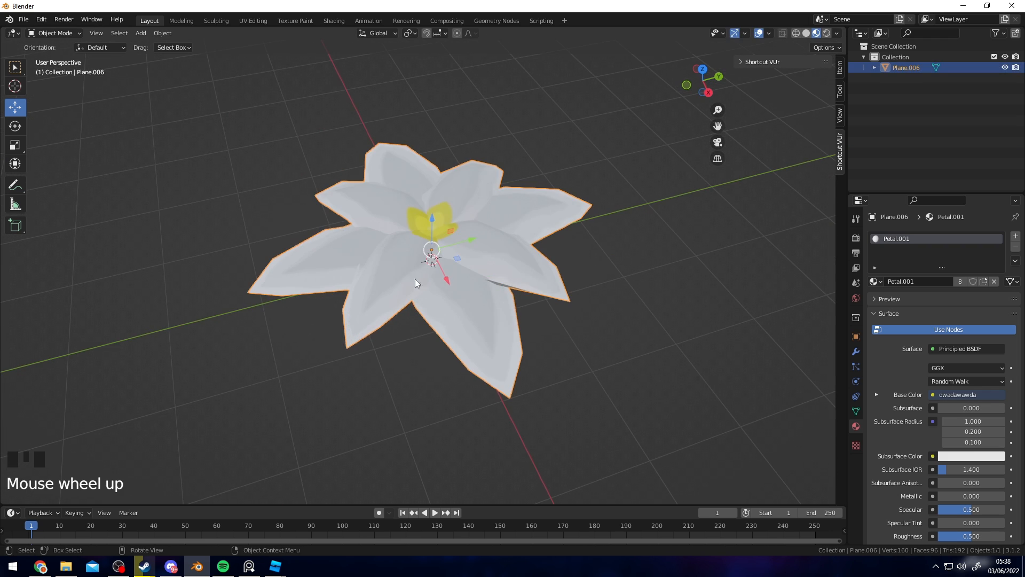
pyautogui.scroll(3)
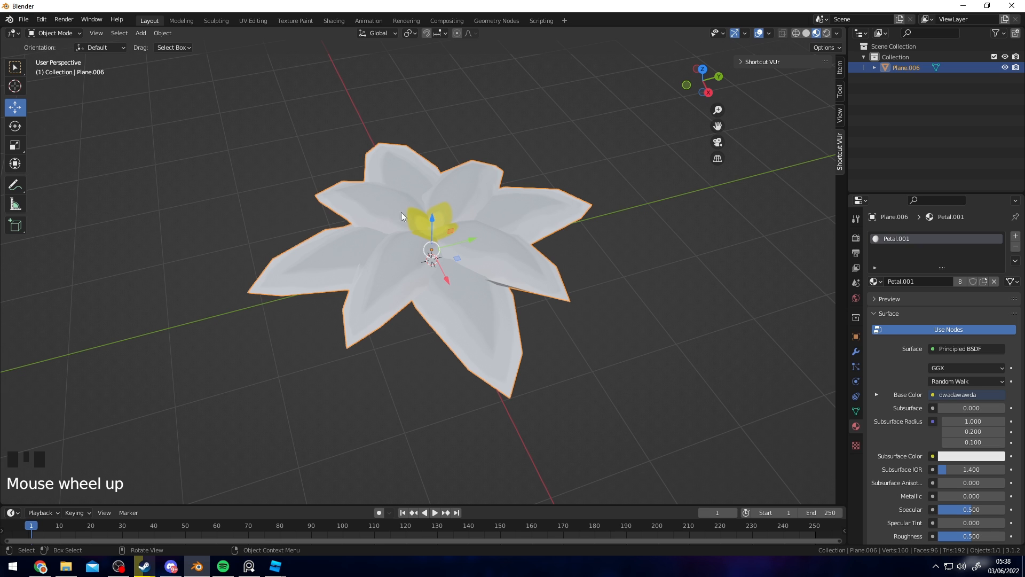
# Select one connected petal piece in Edit Mode and view its UV island in UV Editing
pyautogui.press('Tab')
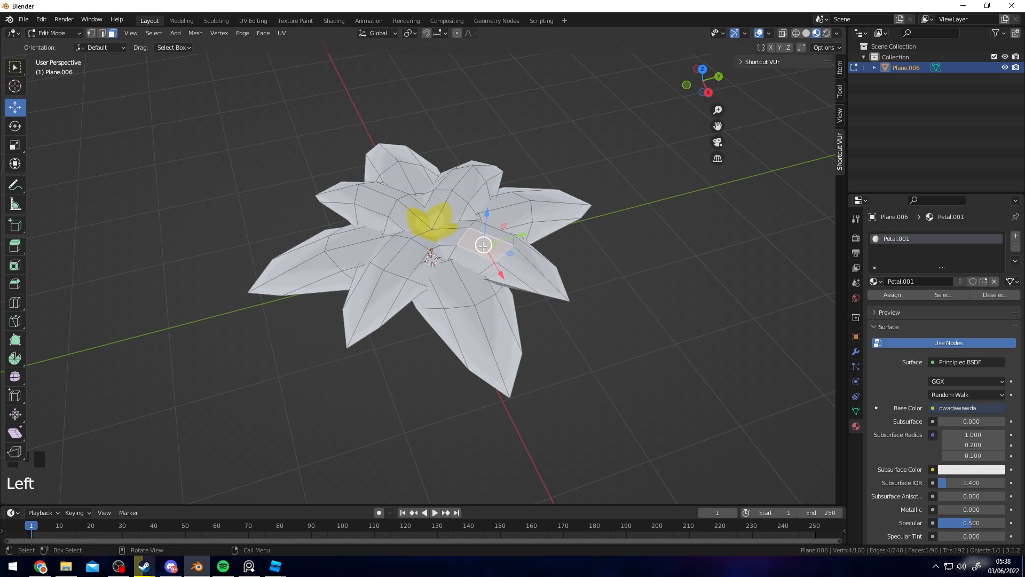
pyautogui.press('shift+d')
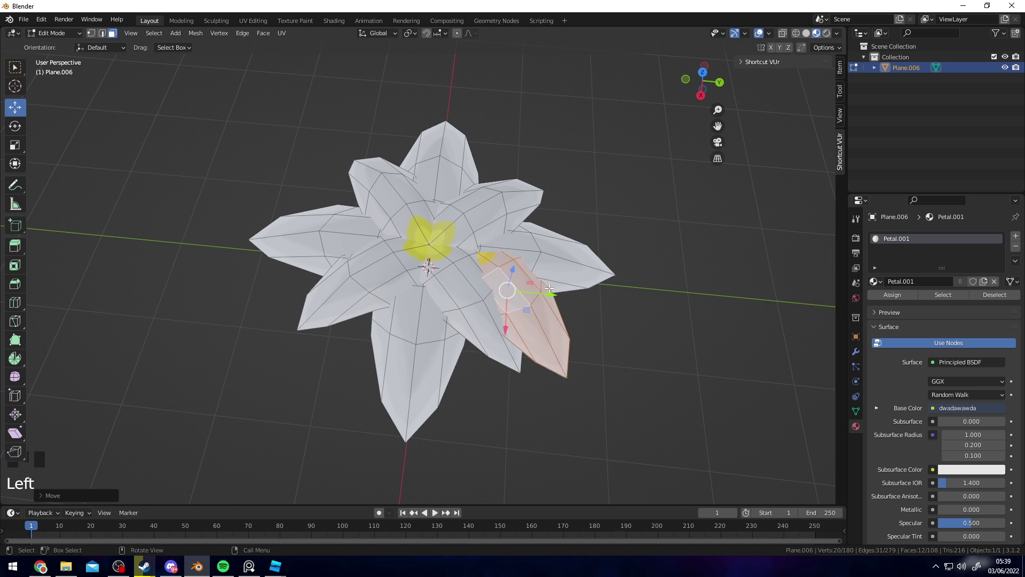
pyautogui.click(253, 20)
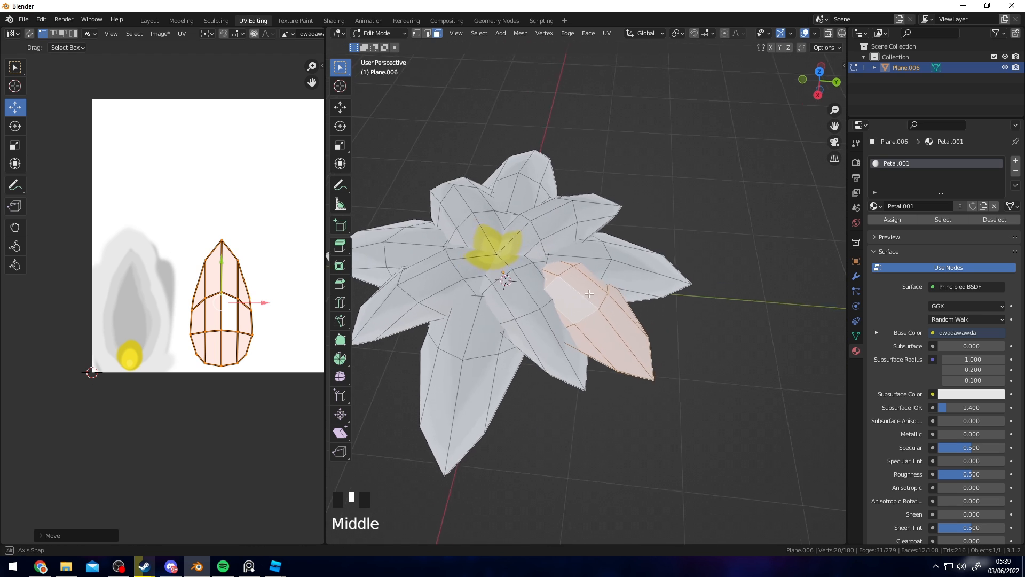
pyautogui.scroll(3)
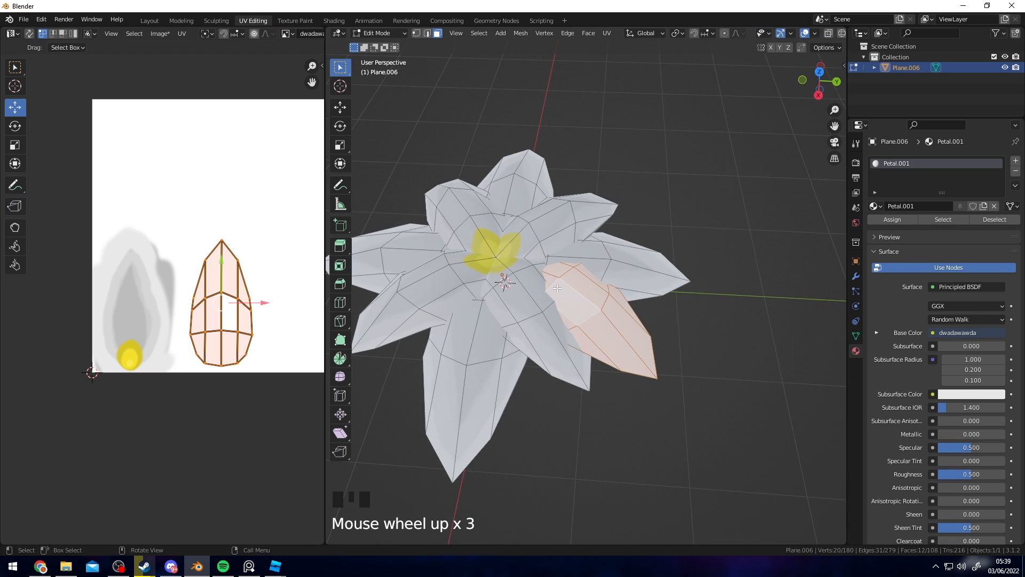
pyautogui.scroll(3)
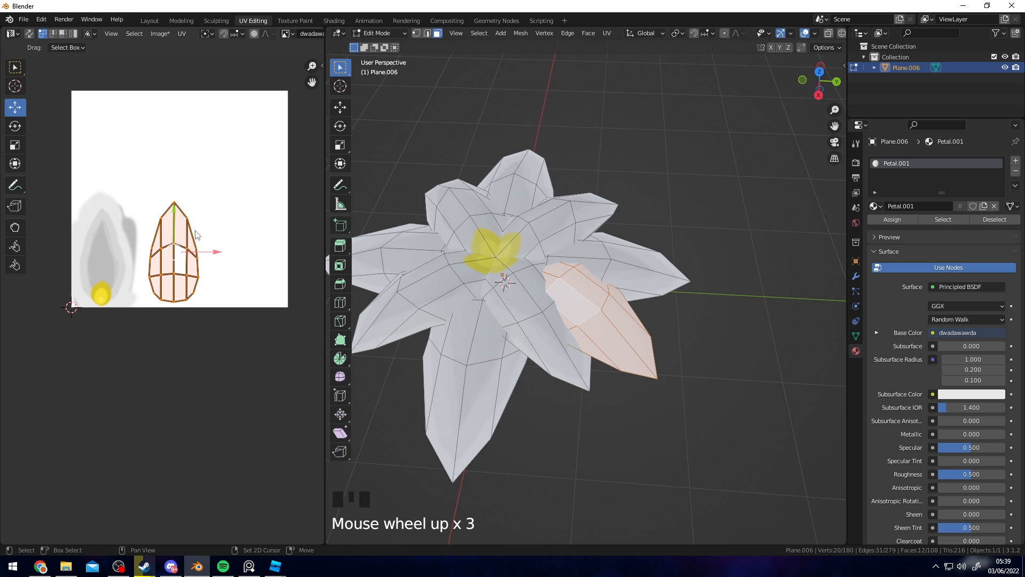
pyautogui.scroll(3)
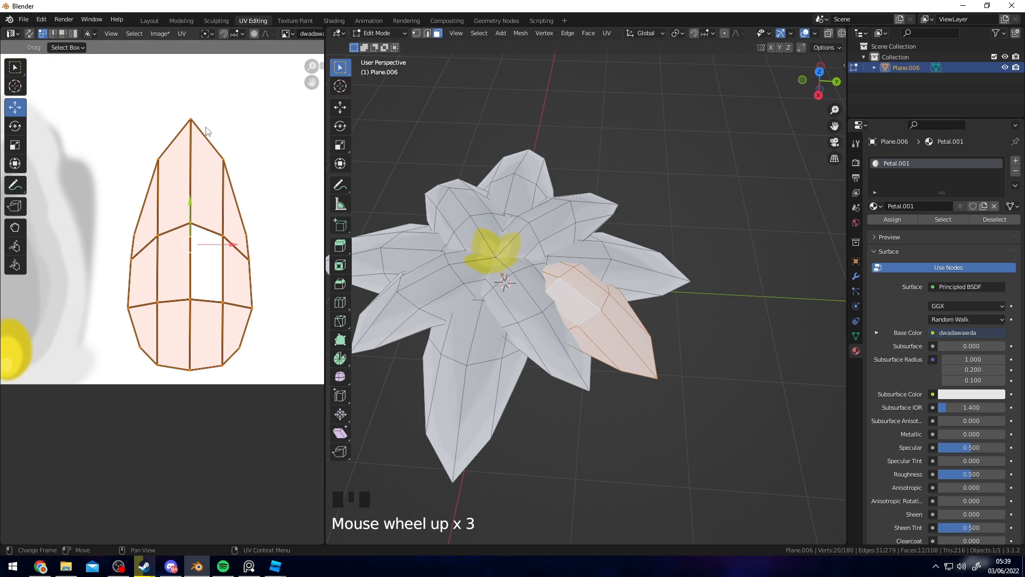
# Paint the piece's texture area light green in Texture Paint
pyautogui.click(294, 21)
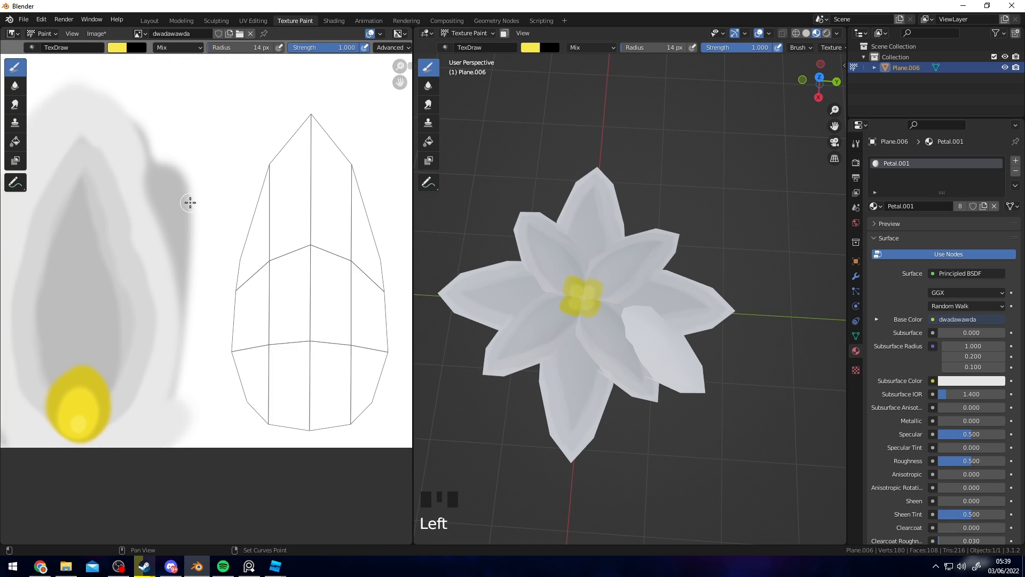
pyautogui.click(116, 47)
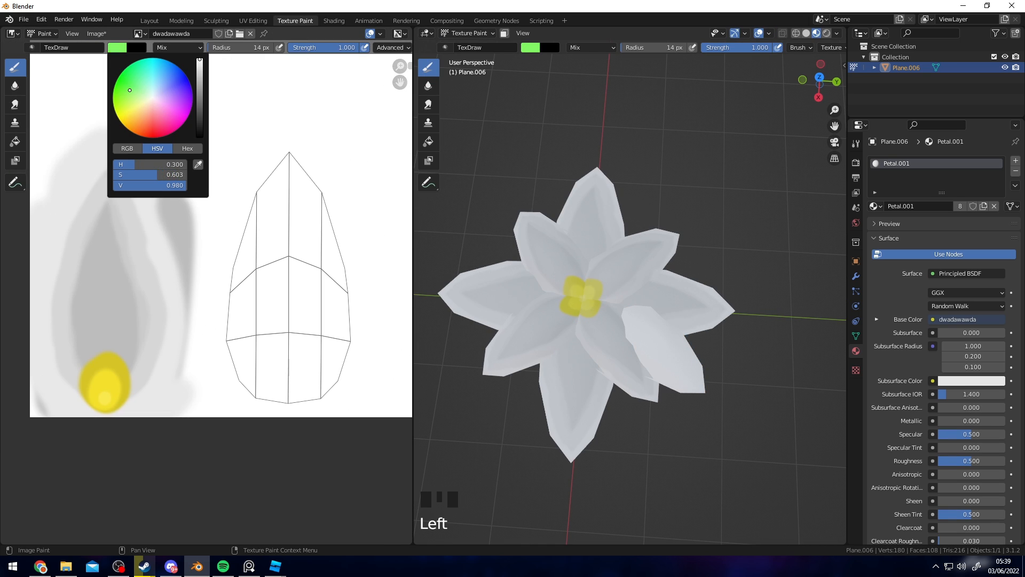
pyautogui.click(133, 97)
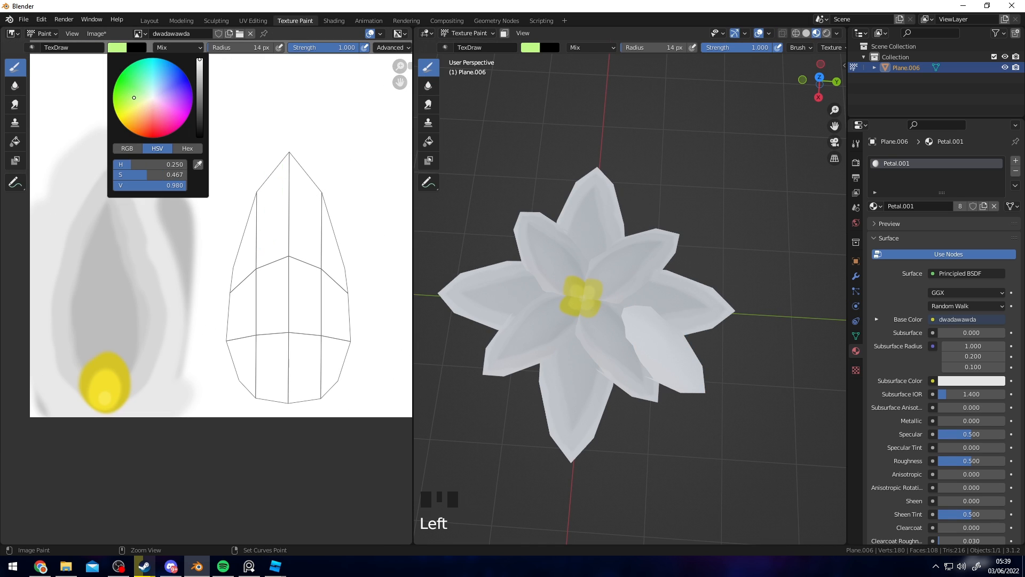
pyautogui.moveTo(133, 97); pyautogui.dragTo(122, 95)
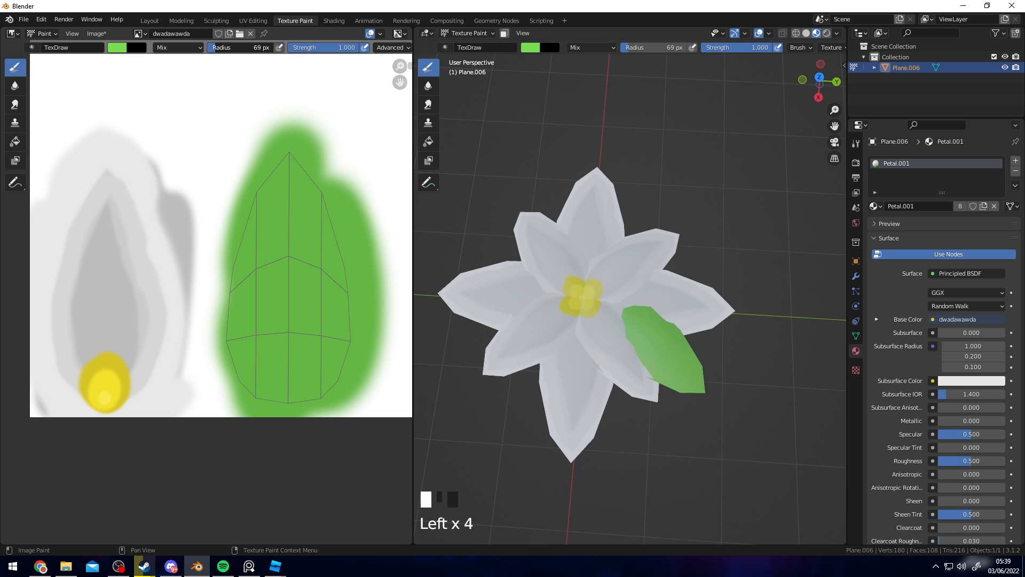
pyautogui.click(352, 400)
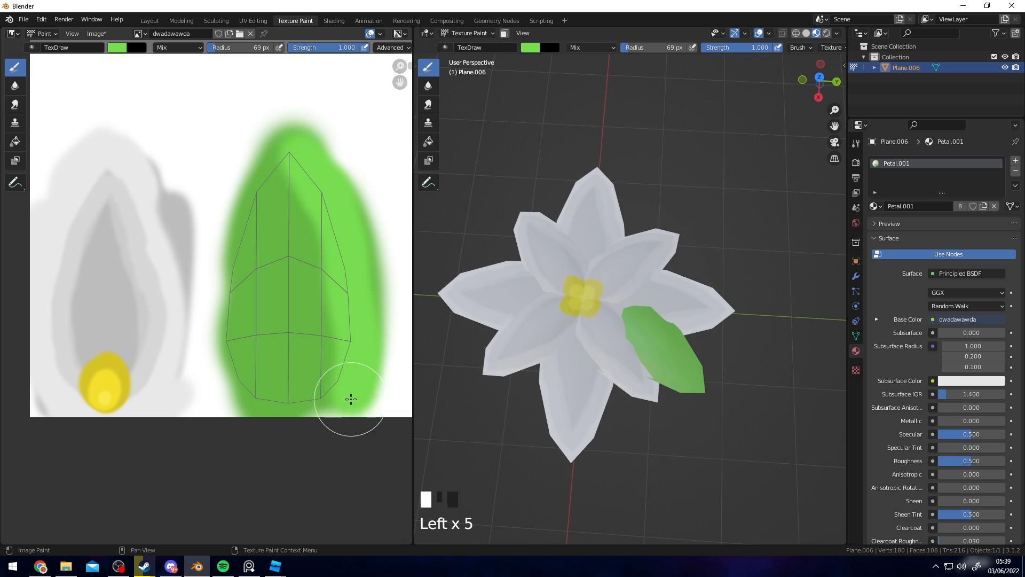
# Choose a darker green for shading the leaf's middle
pyautogui.click(116, 47)
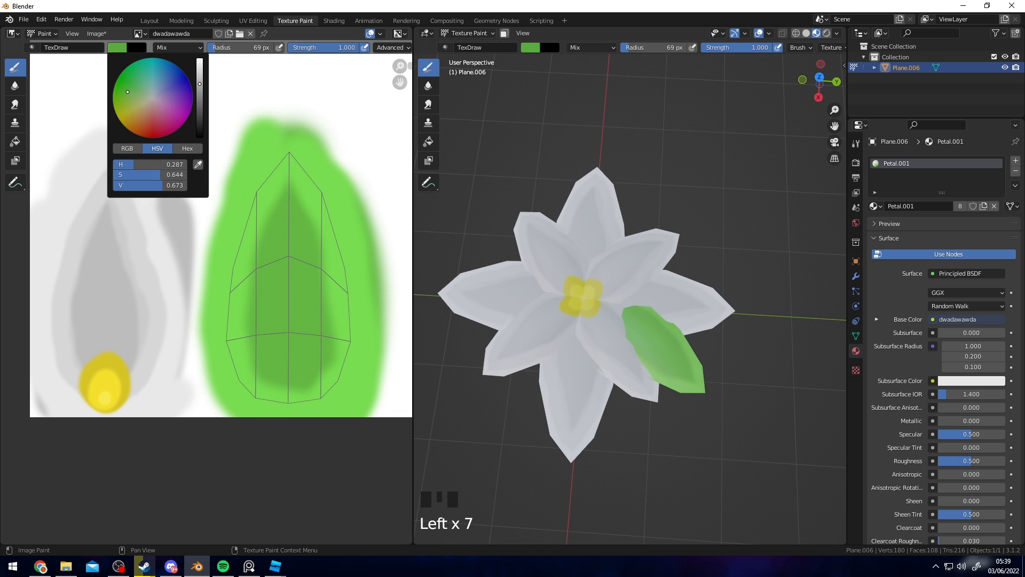
pyautogui.click(286, 265)
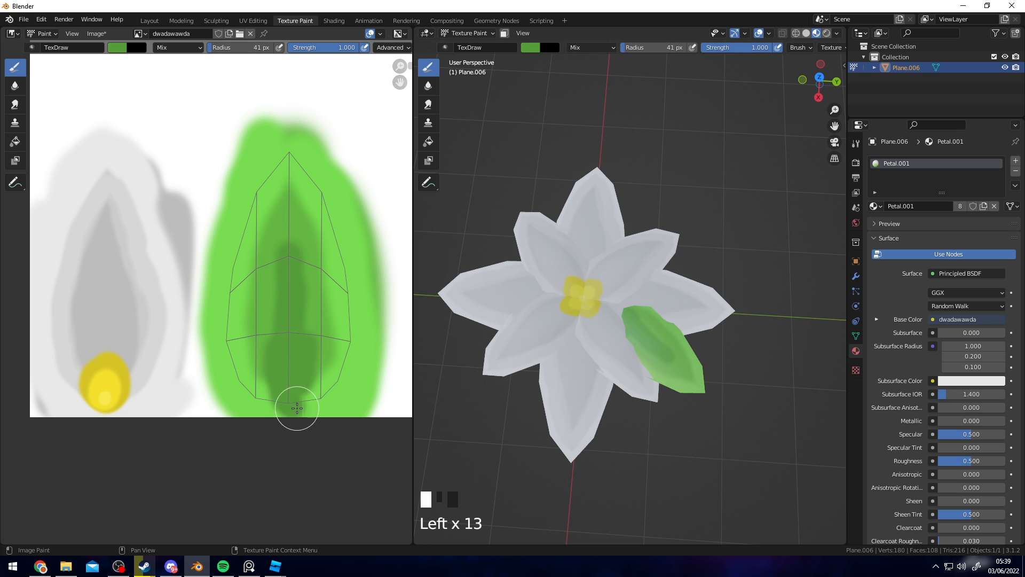
pyautogui.scroll(3)
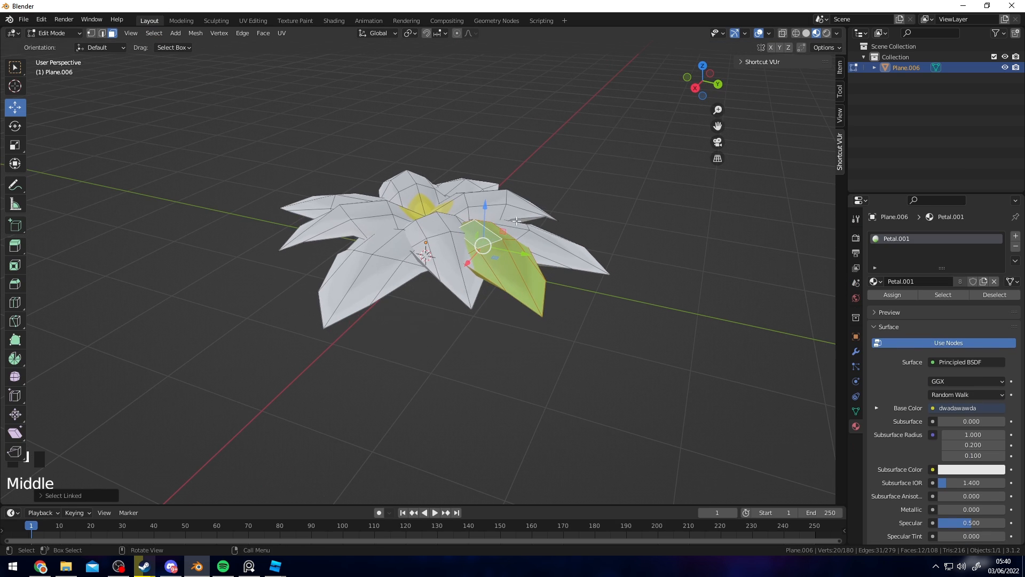
# Duplicate and rotate the leaf pieces around the flower, then re-enter Edit Mode
pyautogui.press('r')
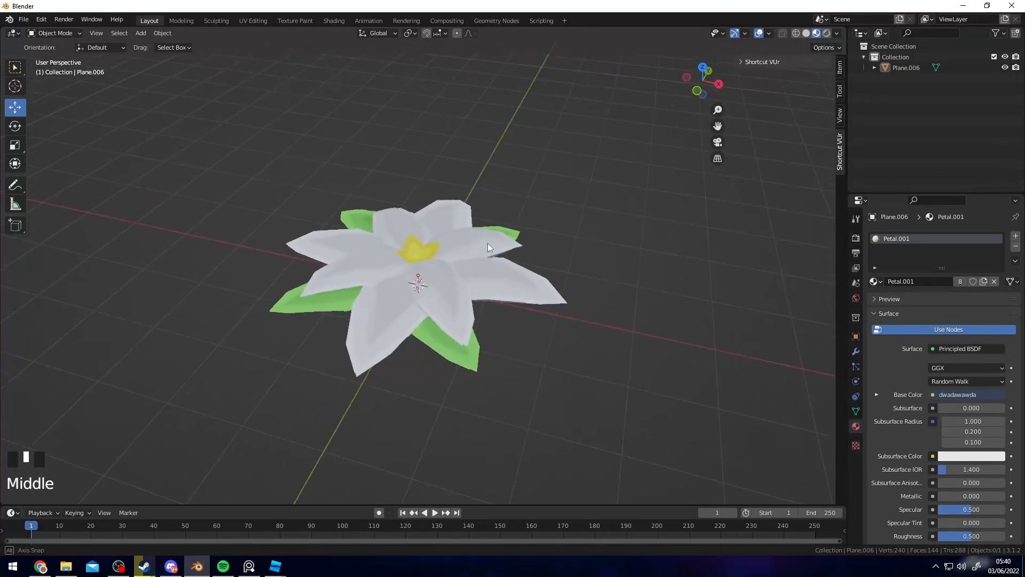
pyautogui.press('Tab')
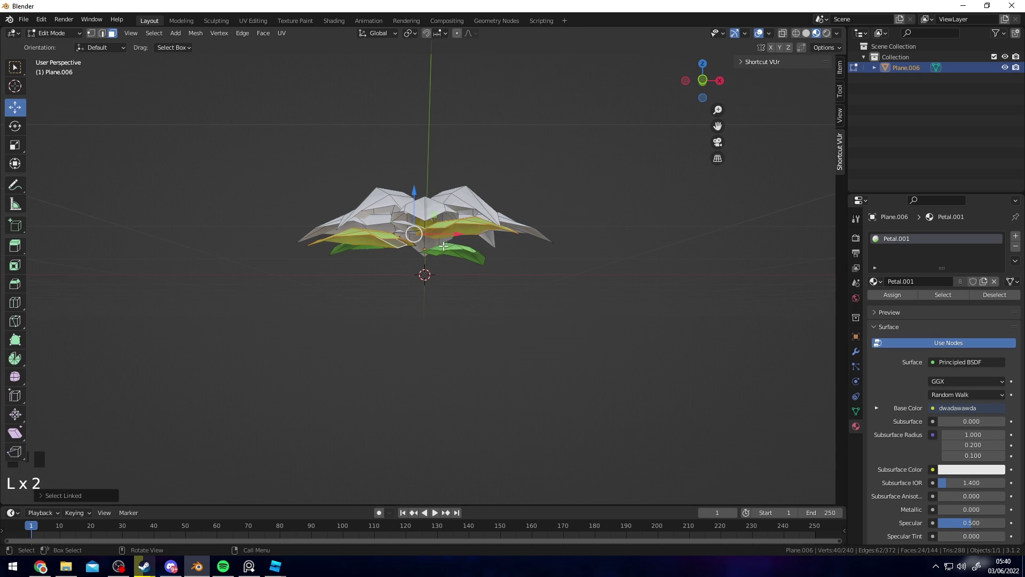
# Add a cylinder mesh in Object Mode to become the flower's stem
pyautogui.press('g')
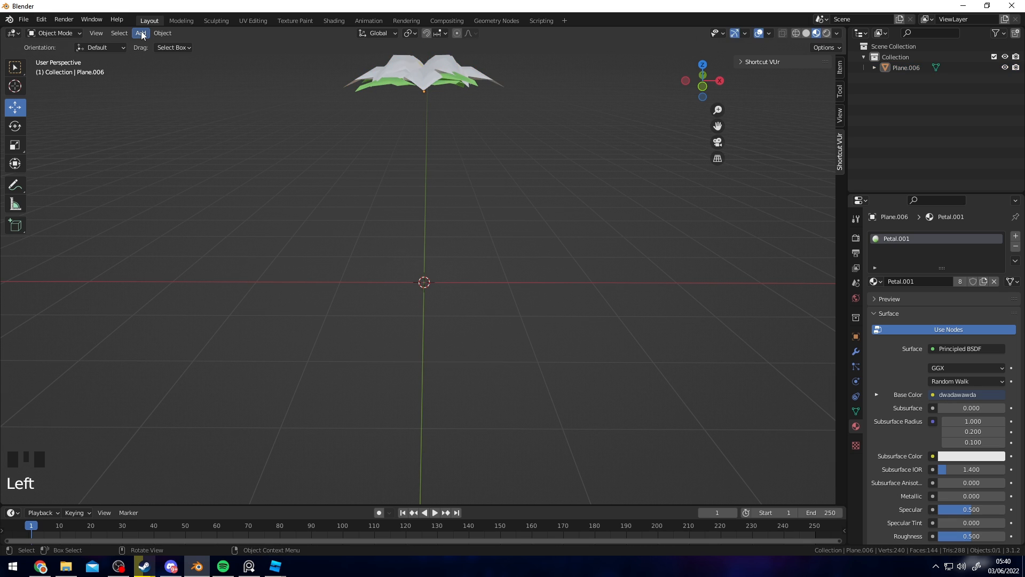
pyautogui.click(140, 32)
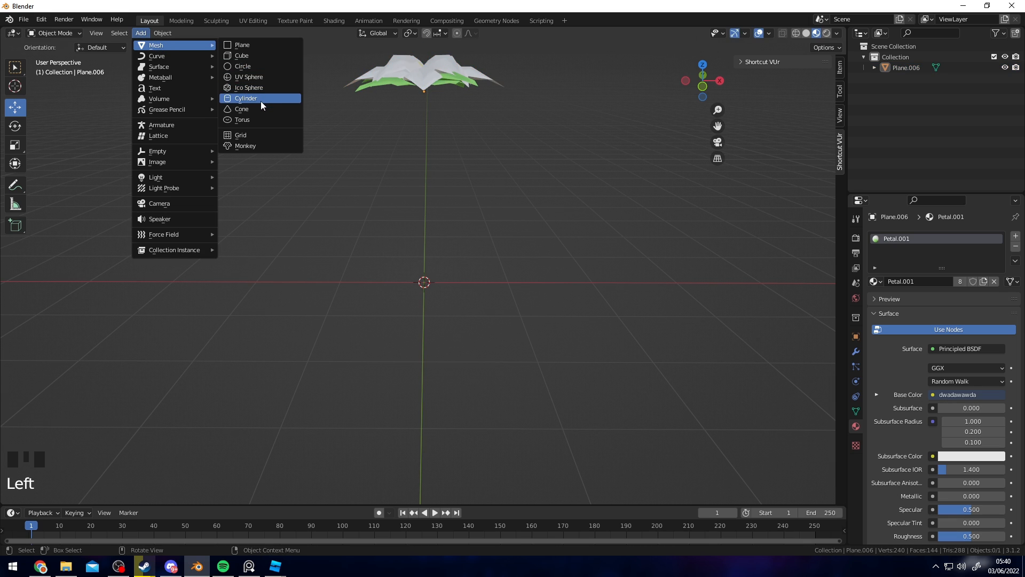
pyautogui.click(246, 98)
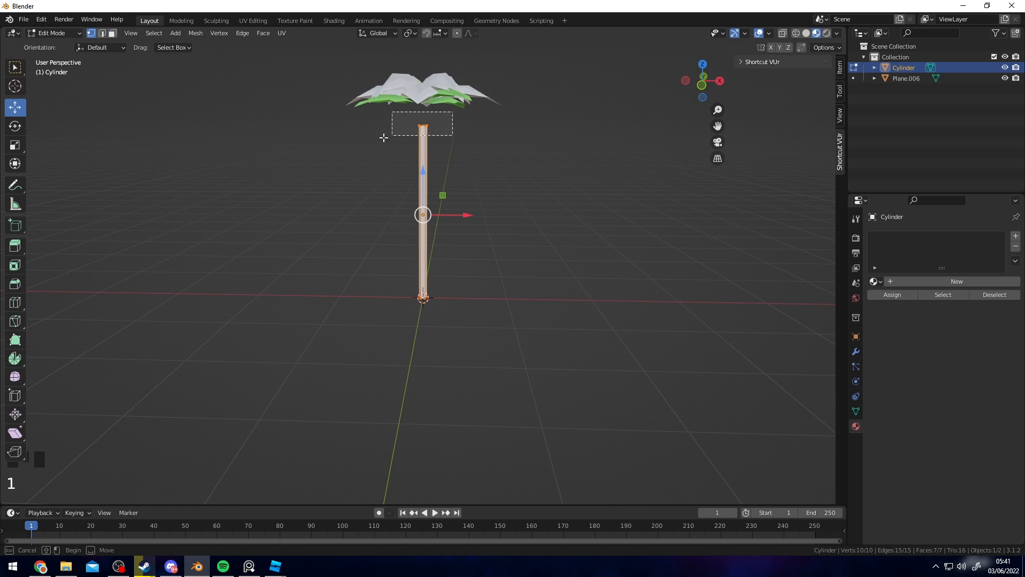
# Scale the stem's top vertices to 0 so the stem ends in a point
pyautogui.scroll(3)
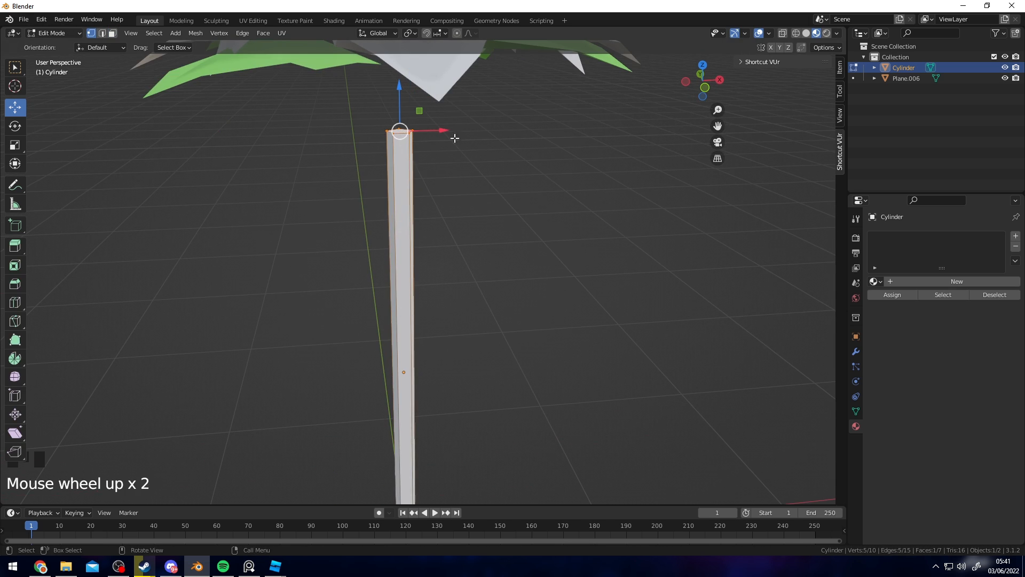
pyautogui.moveTo(802, 52)
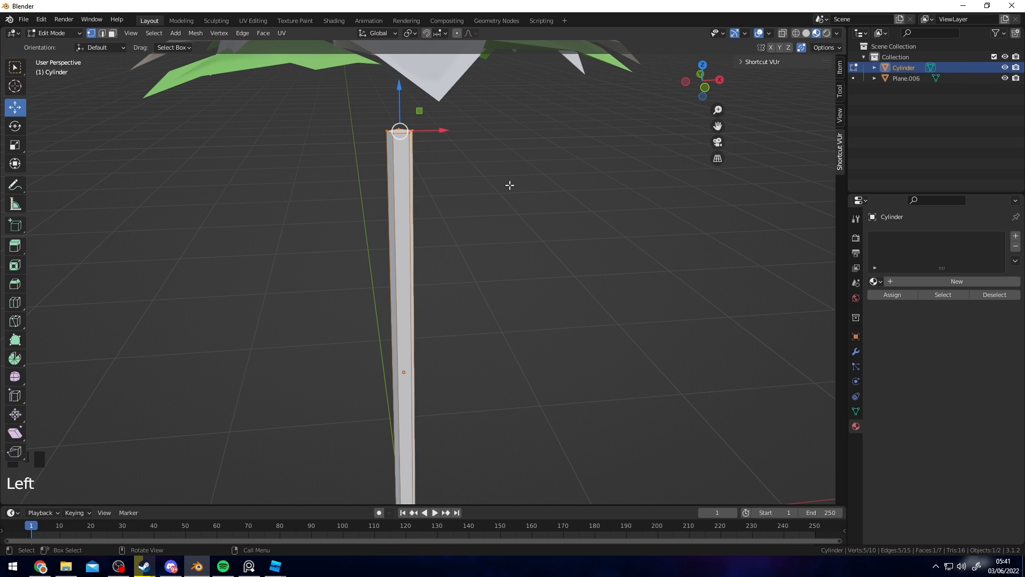
pyautogui.press('s')
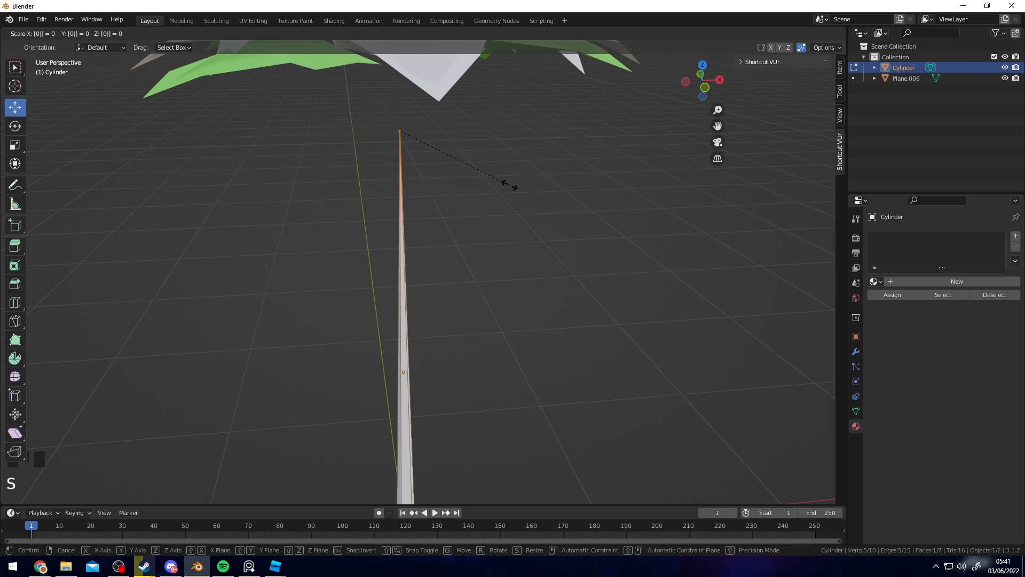
pyautogui.press('Tab')
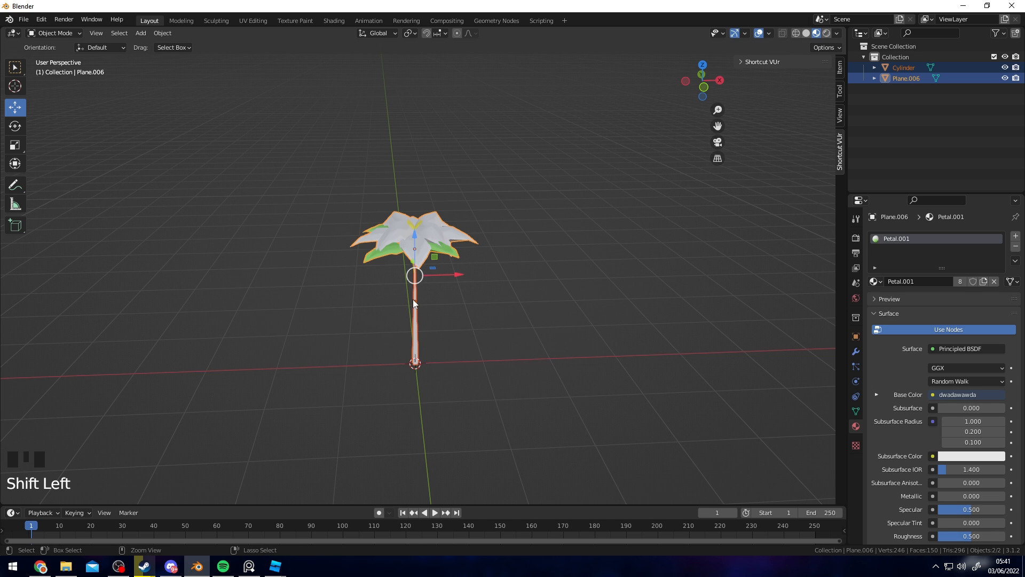
# Select the linked stem mesh and project its UVs from the front view
pyautogui.press('Tab')
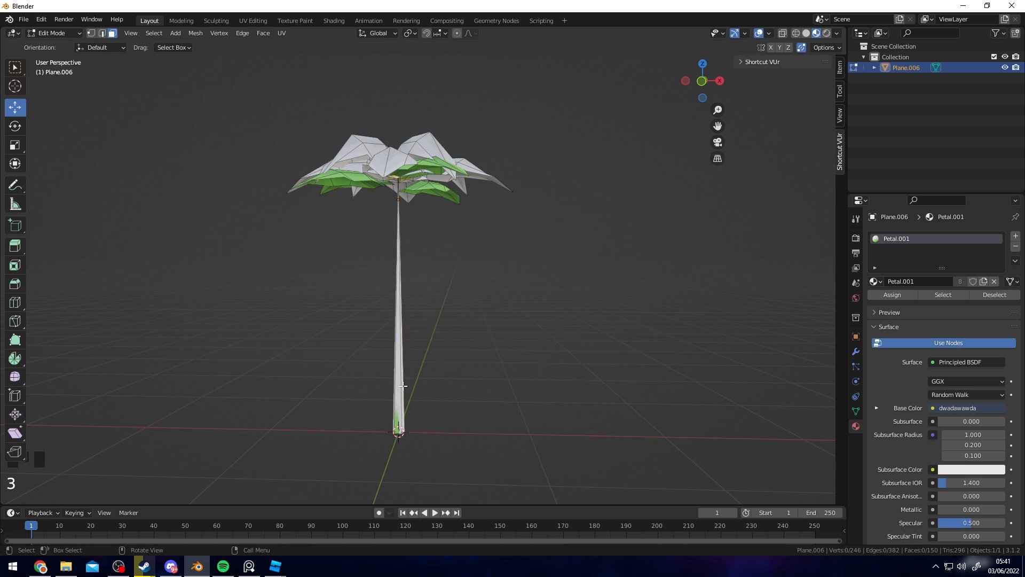
pyautogui.press('l')
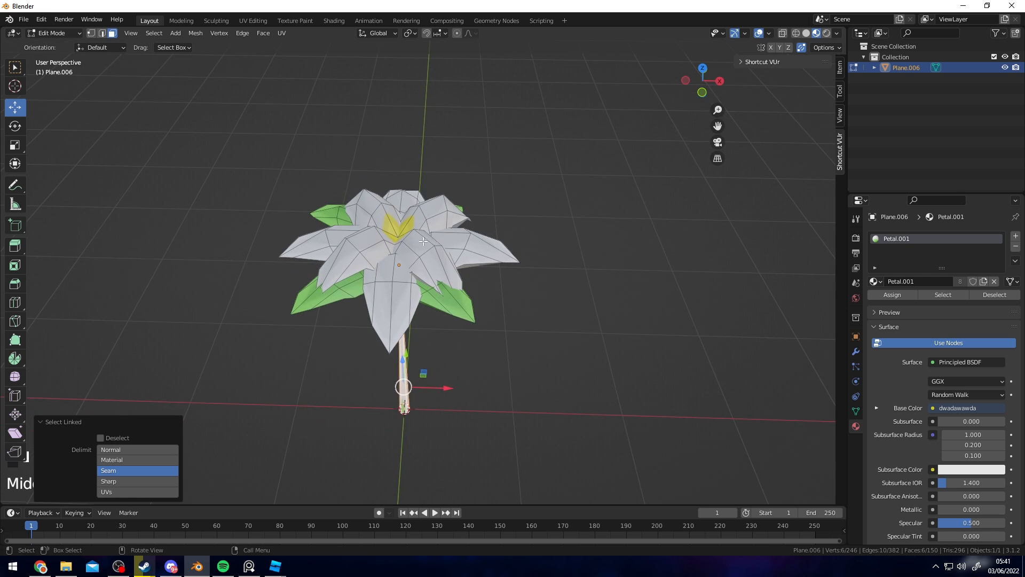
pyautogui.moveTo(667, 148)
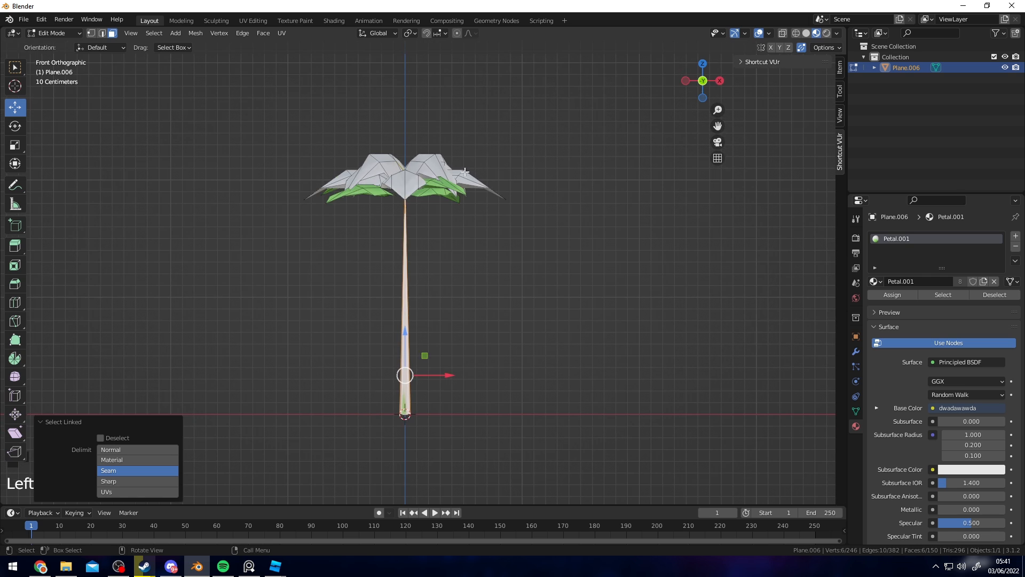
pyautogui.click(281, 32)
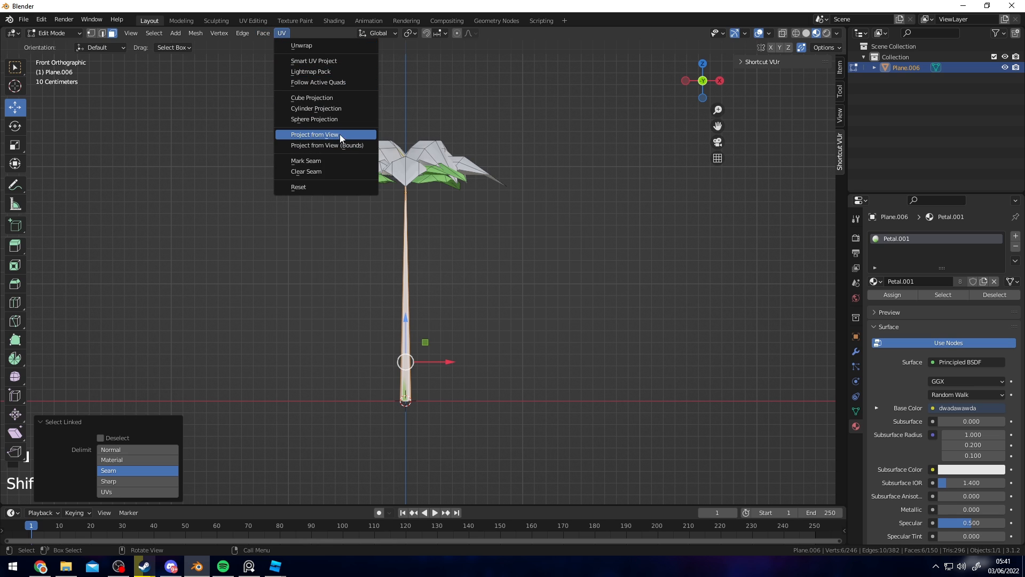
pyautogui.click(314, 135)
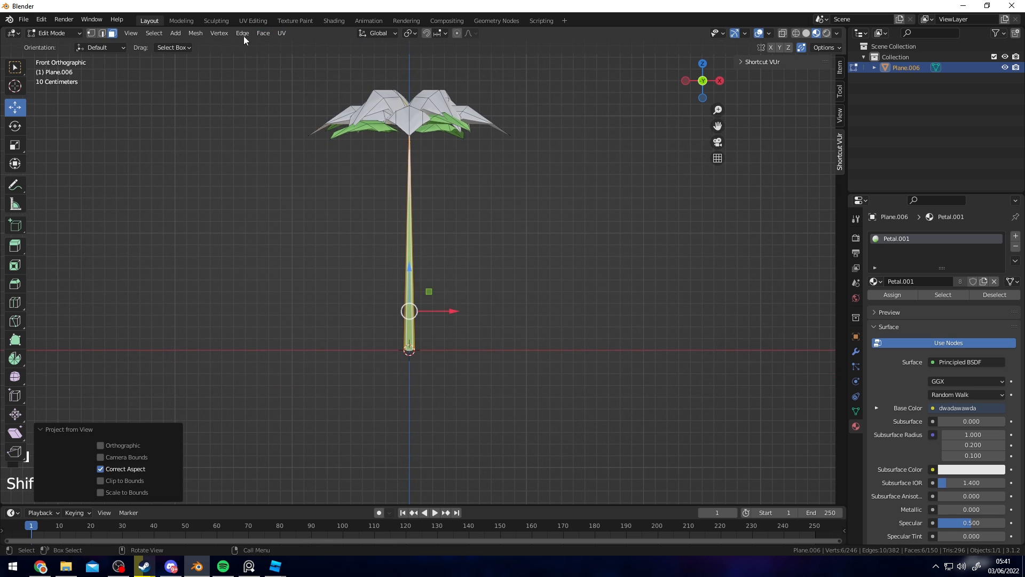
pyautogui.click(253, 20)
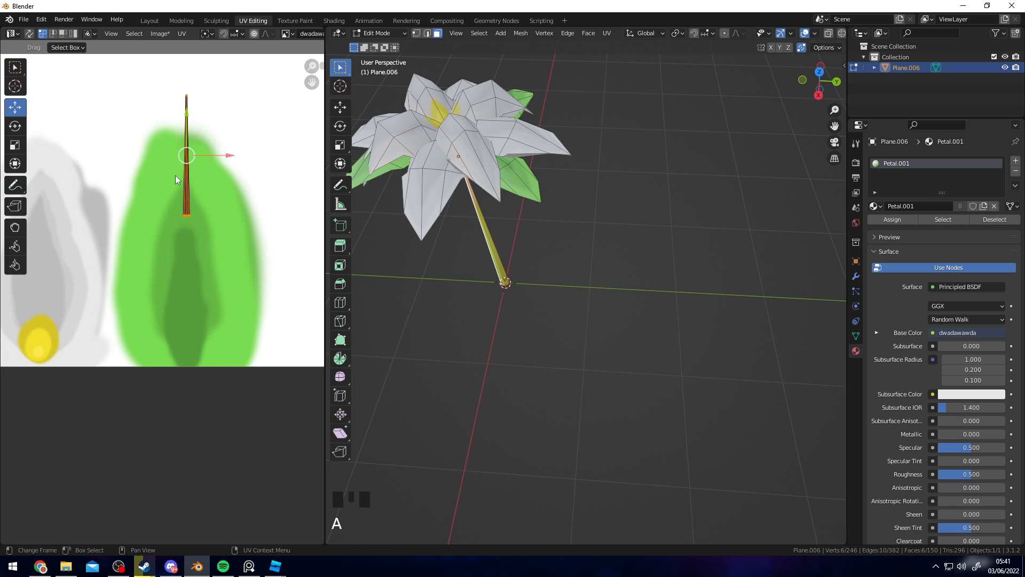
# Drag the stem UVs down onto the green area of the painted texture
pyautogui.moveTo(187, 154); pyautogui.dragTo(191, 215)
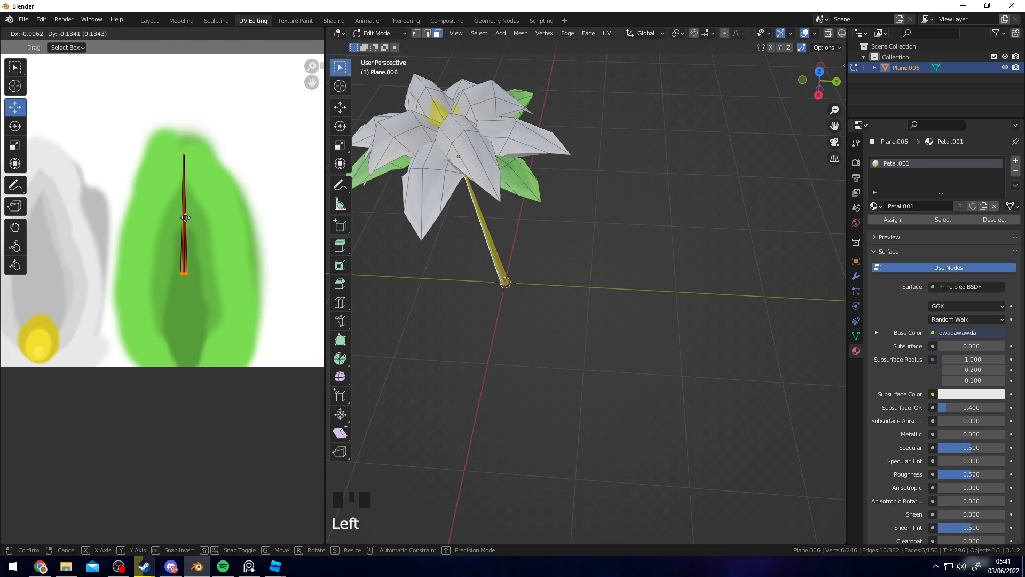
pyautogui.scroll(-3)
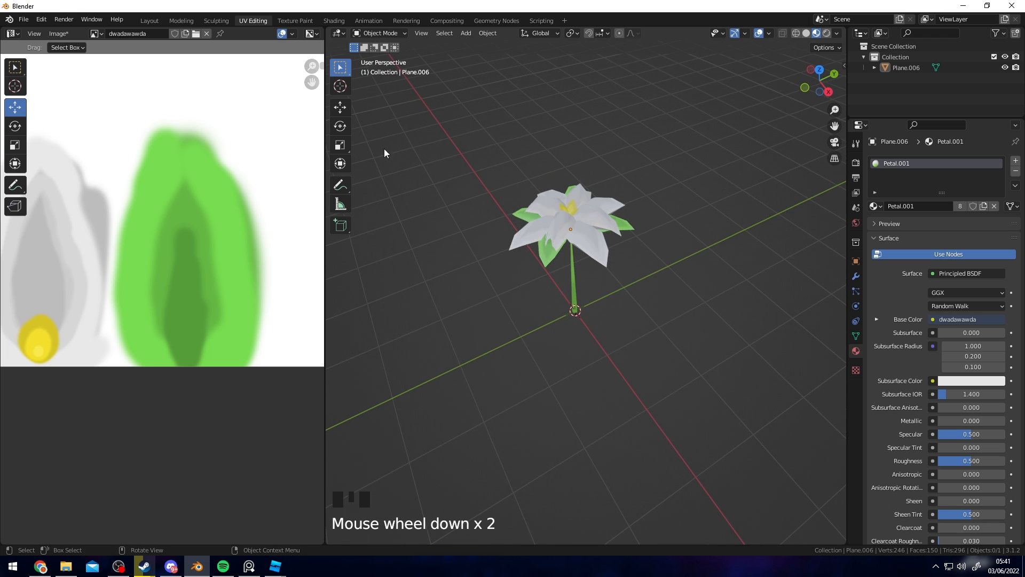
pyautogui.press('Tab')
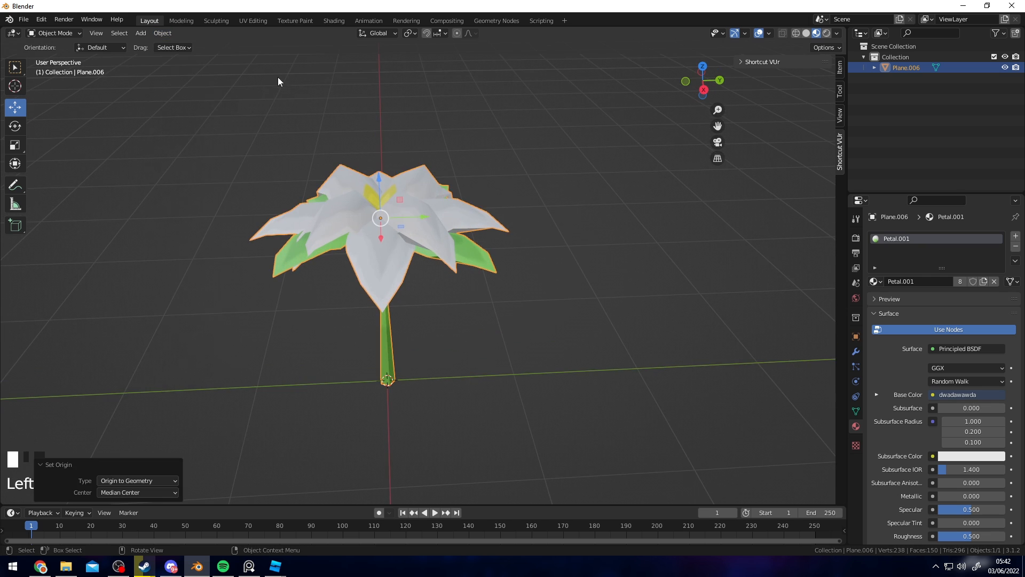
pyautogui.moveTo(253, 20)
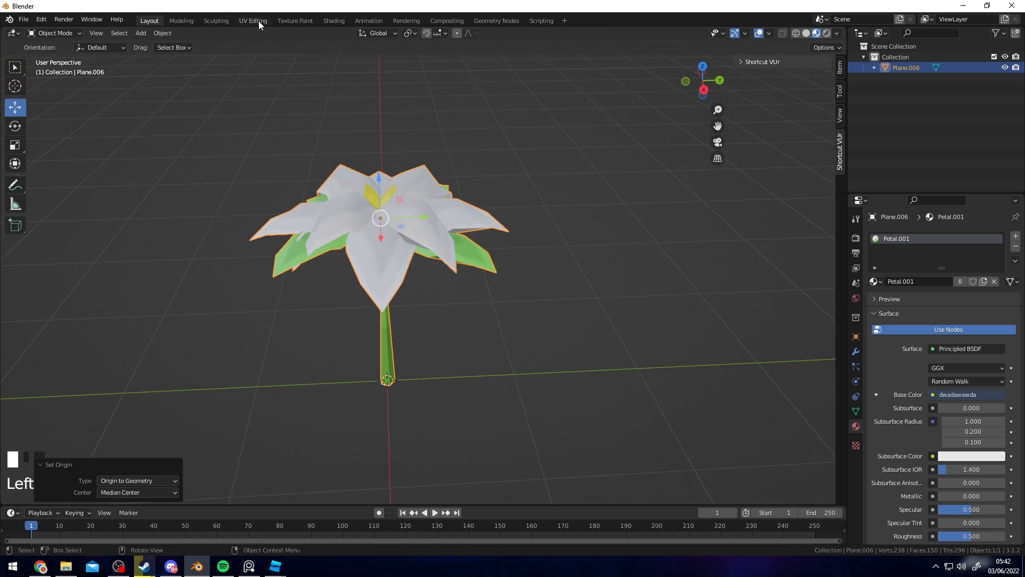
# Open the image file options in the Texture Paint workspace to save the texture
pyautogui.click(294, 20)
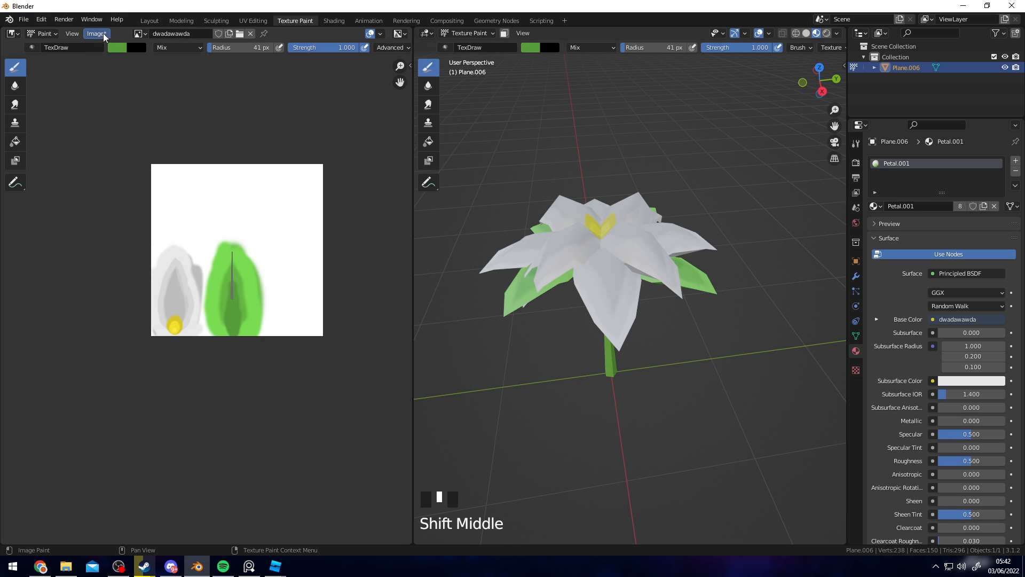
pyautogui.click(96, 33)
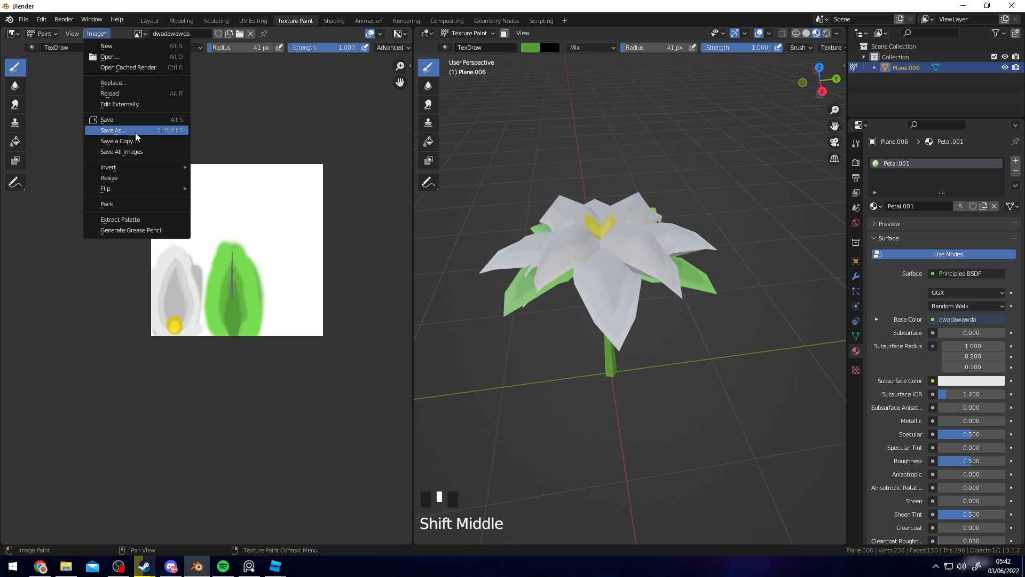
pyautogui.moveTo(177, 139)
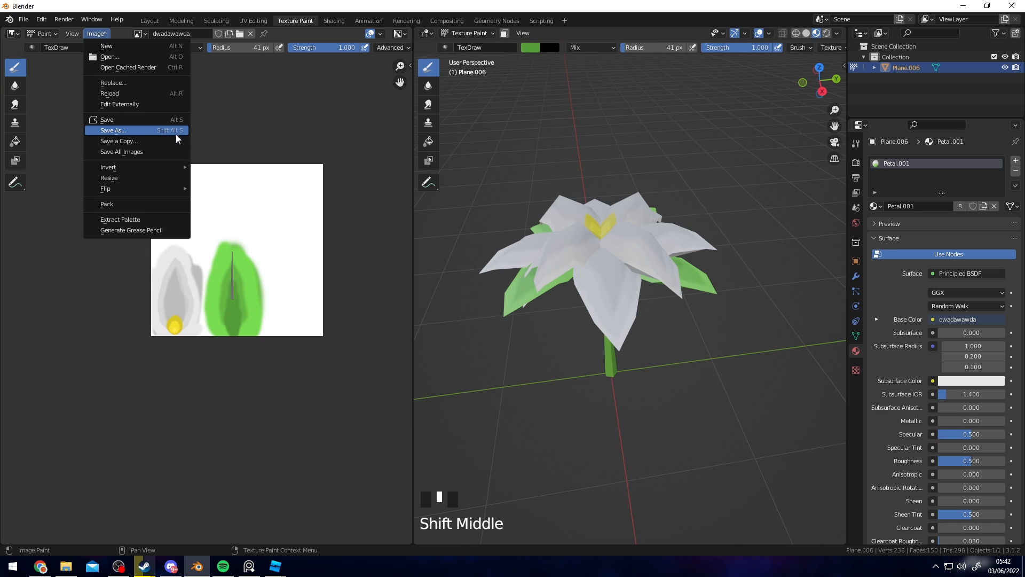
pyautogui.moveTo(134, 134)
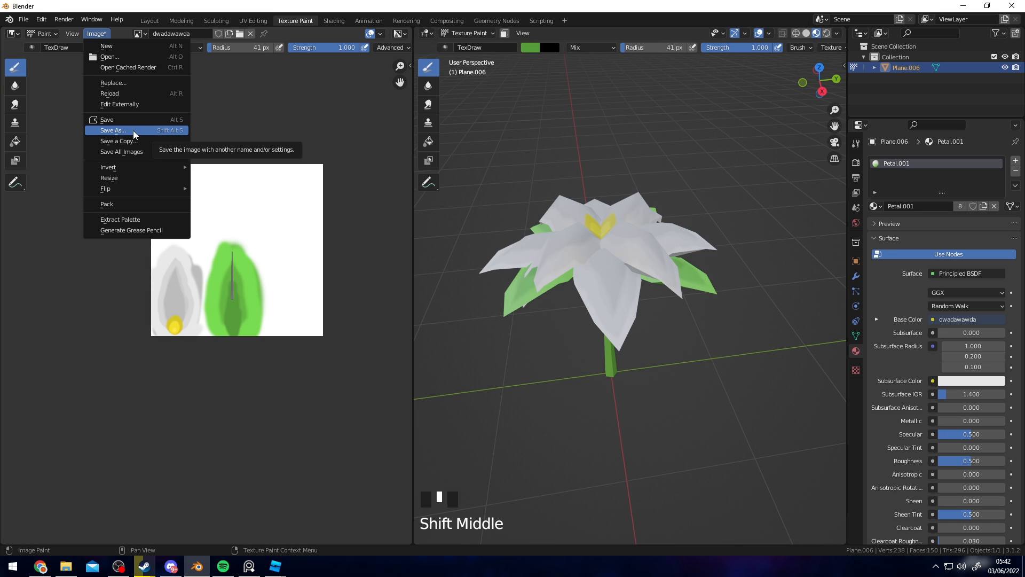
pyautogui.moveTo(157, 134)
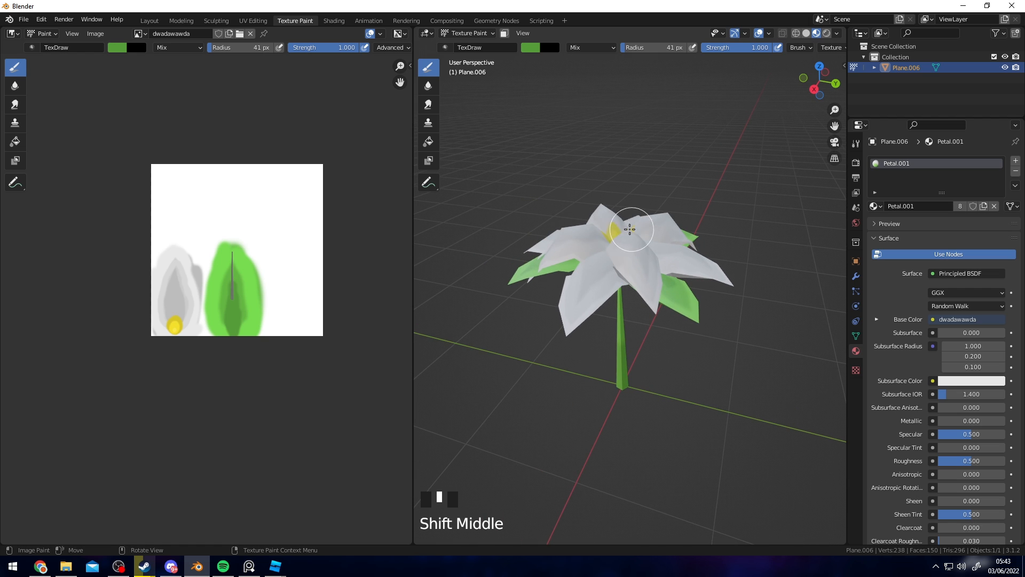
pyautogui.moveTo(463, 117)
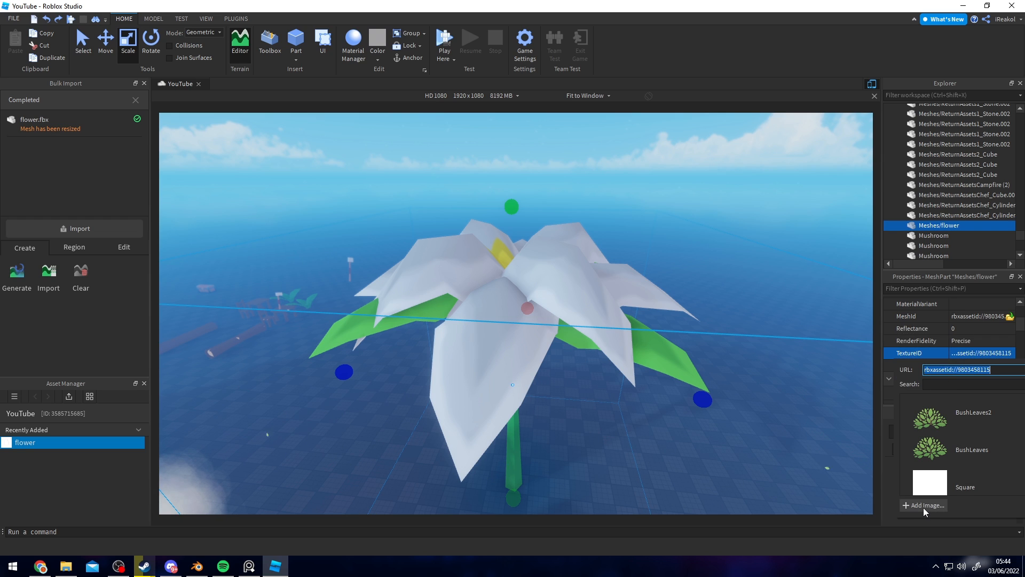
pyautogui.moveTo(768, 372)
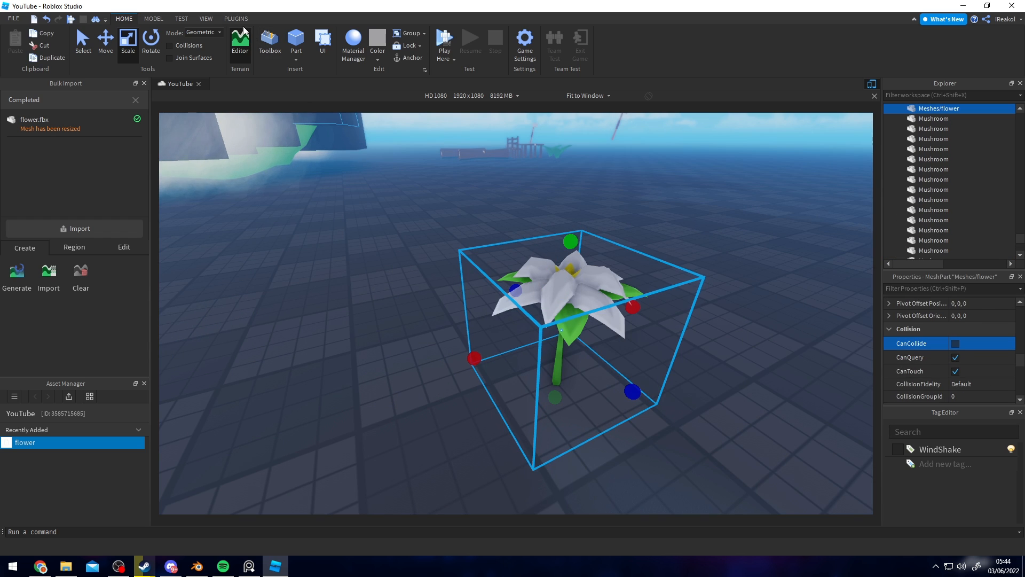
# Tag the flower with WindShake using the Plugins Tag Window
pyautogui.click(235, 18)
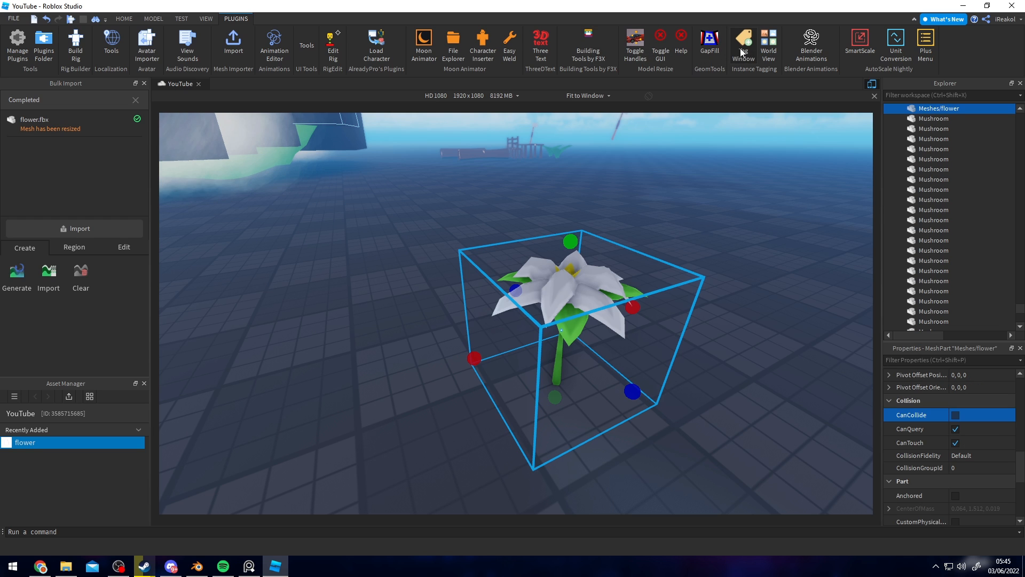
pyautogui.click(744, 46)
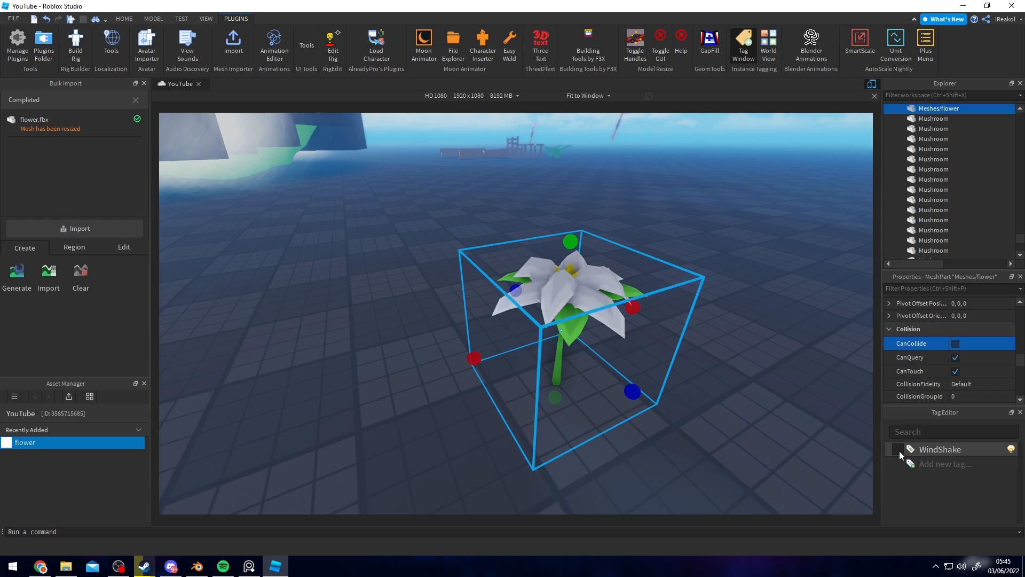
pyautogui.click(897, 449)
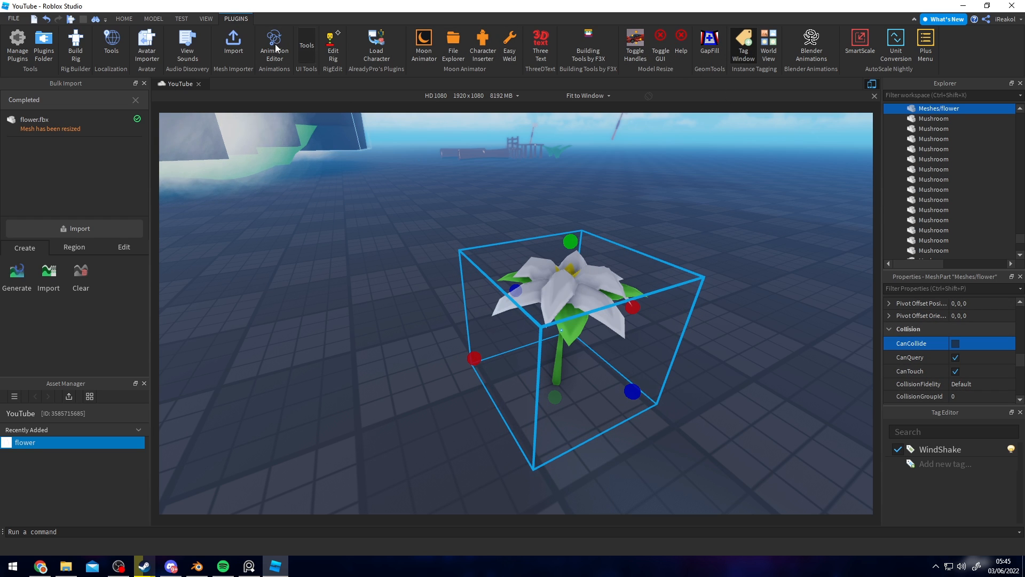
pyautogui.click(154, 18)
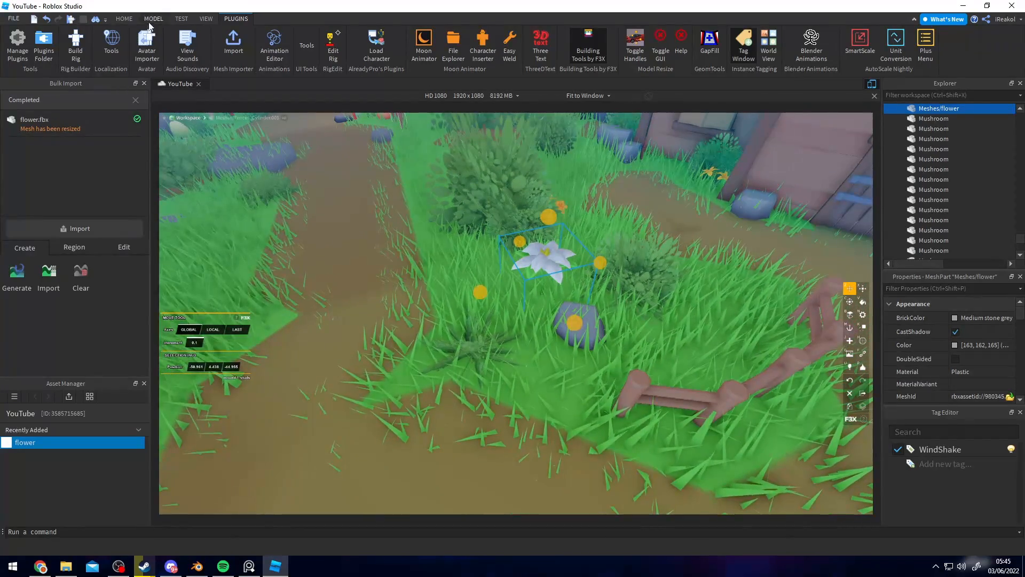
pyautogui.click(124, 19)
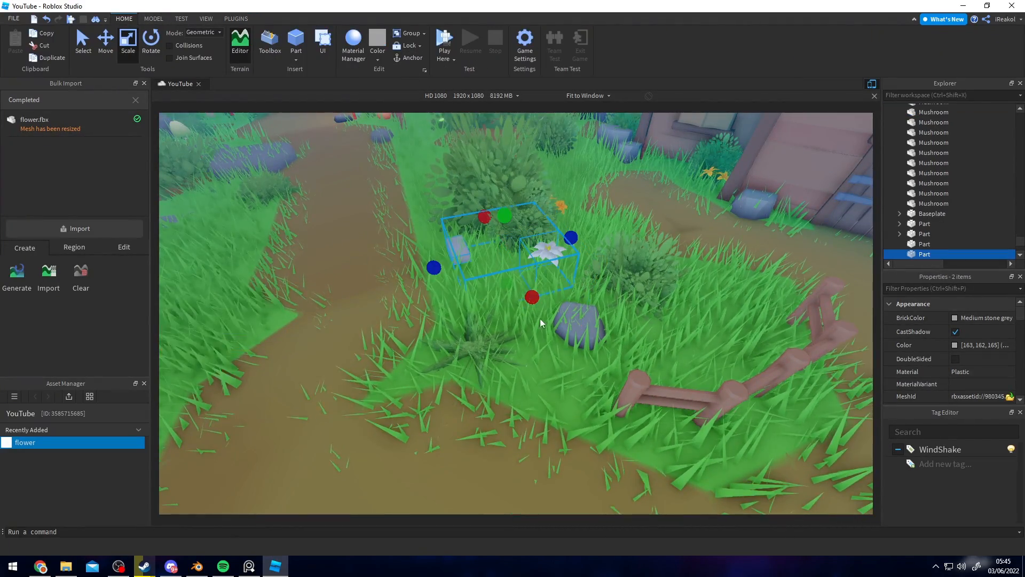
pyautogui.click(236, 18)
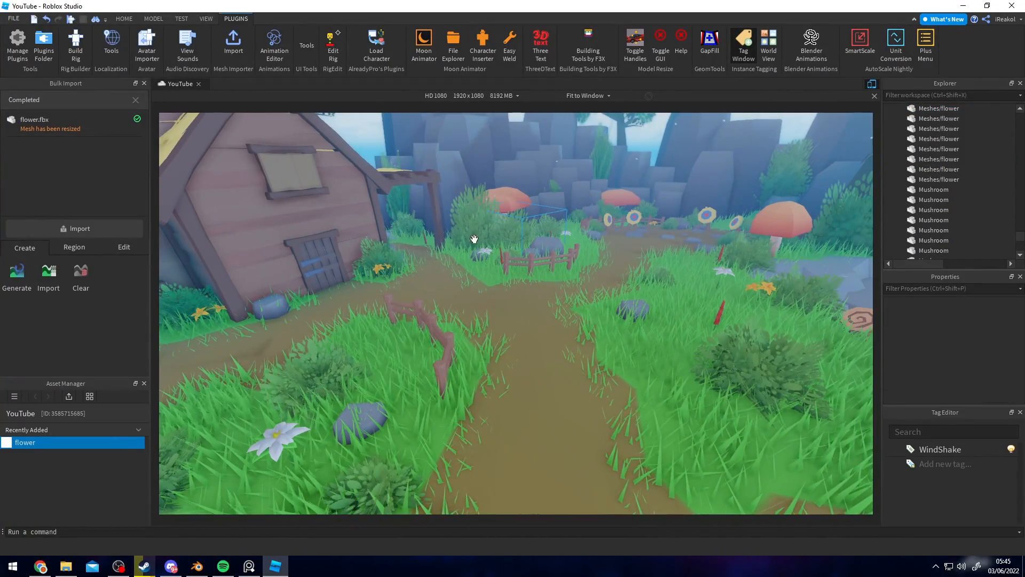
# Start a Play test of the garden scene beside a flower
pyautogui.click(205, 18)
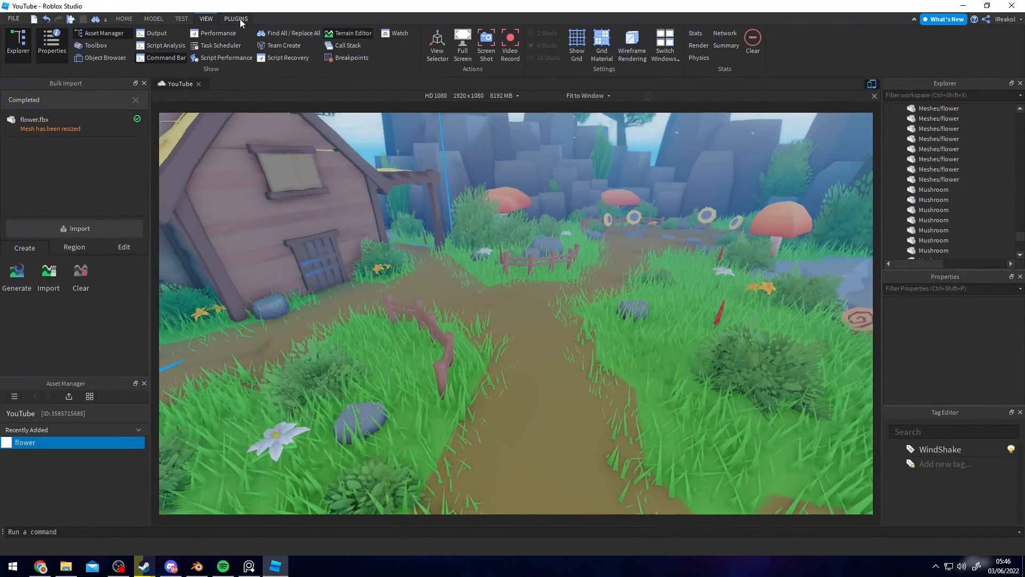
pyautogui.click(123, 18)
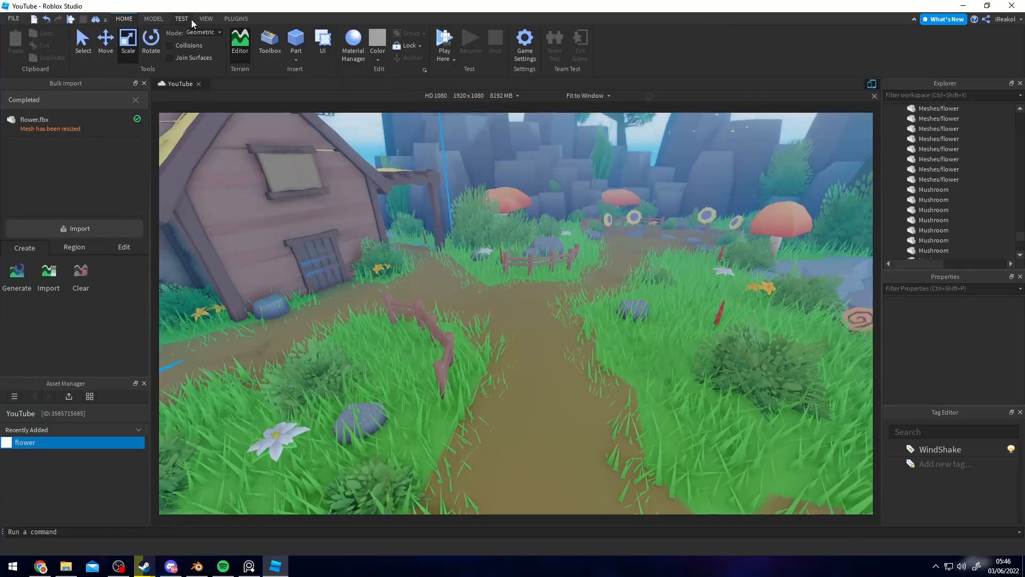
pyautogui.click(444, 43)
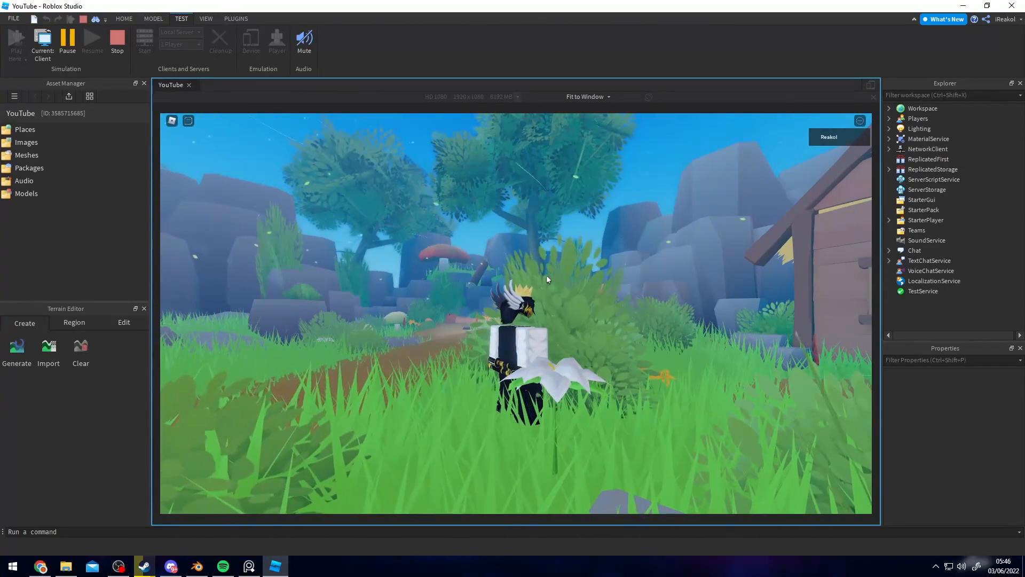